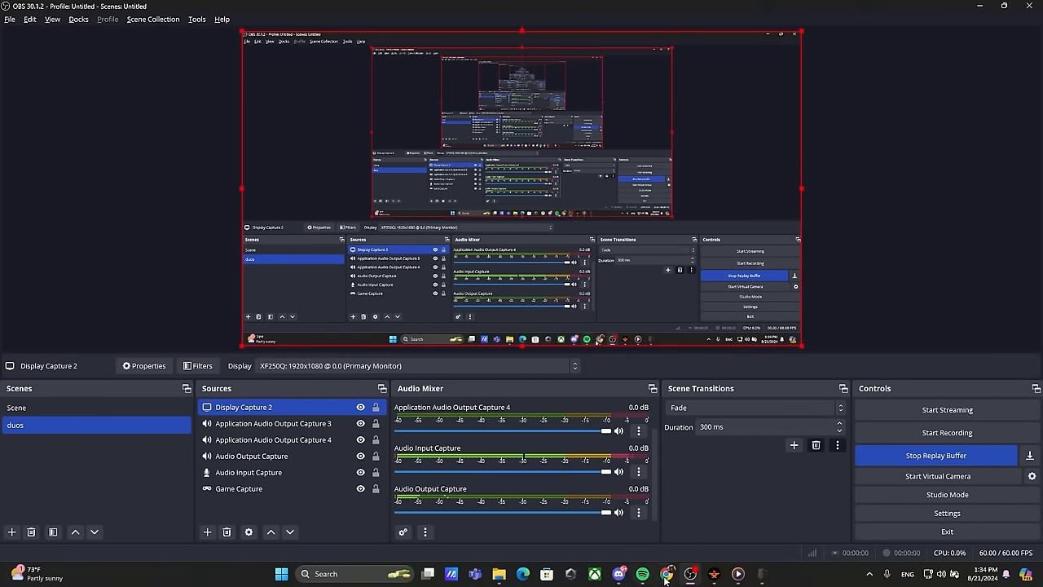
Switch from OBS Studio to the browser showing the WilsonsGame channel page.
click(666, 572)
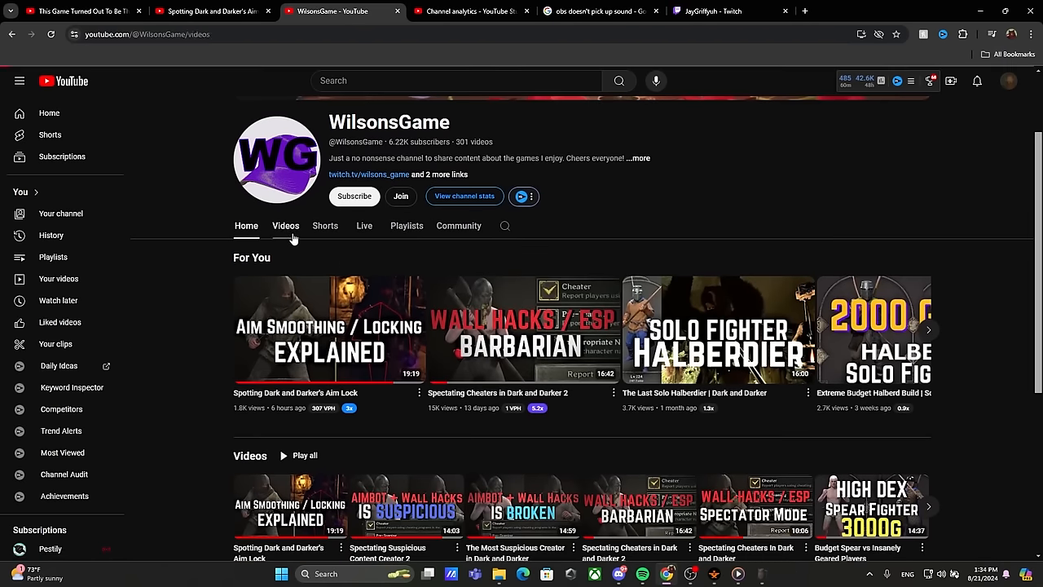
Show WilsonsGame's uploads and scroll through the Aim Lock video's page and description.
click(285, 226)
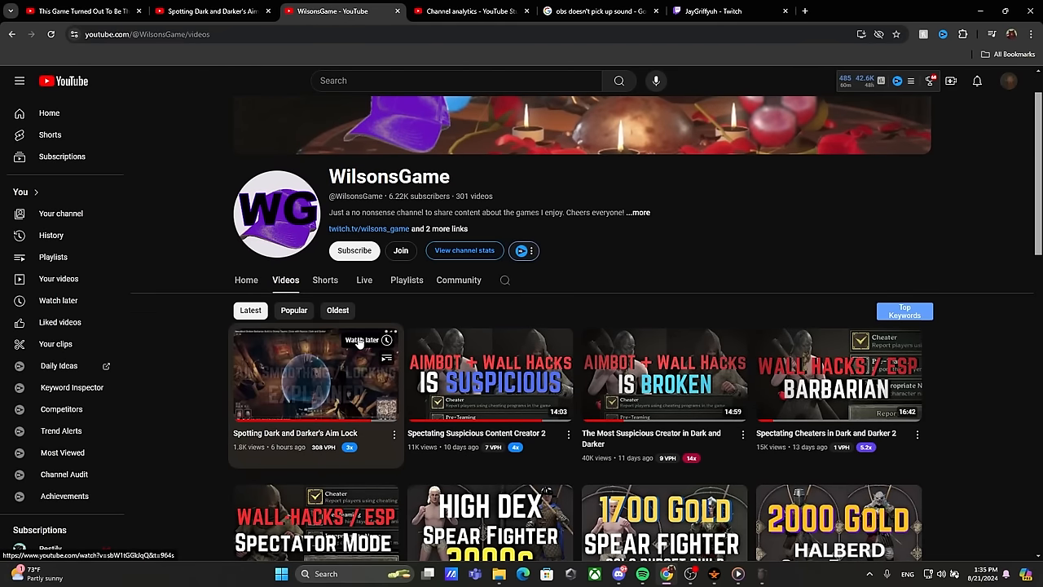
mouse_move(315, 375)
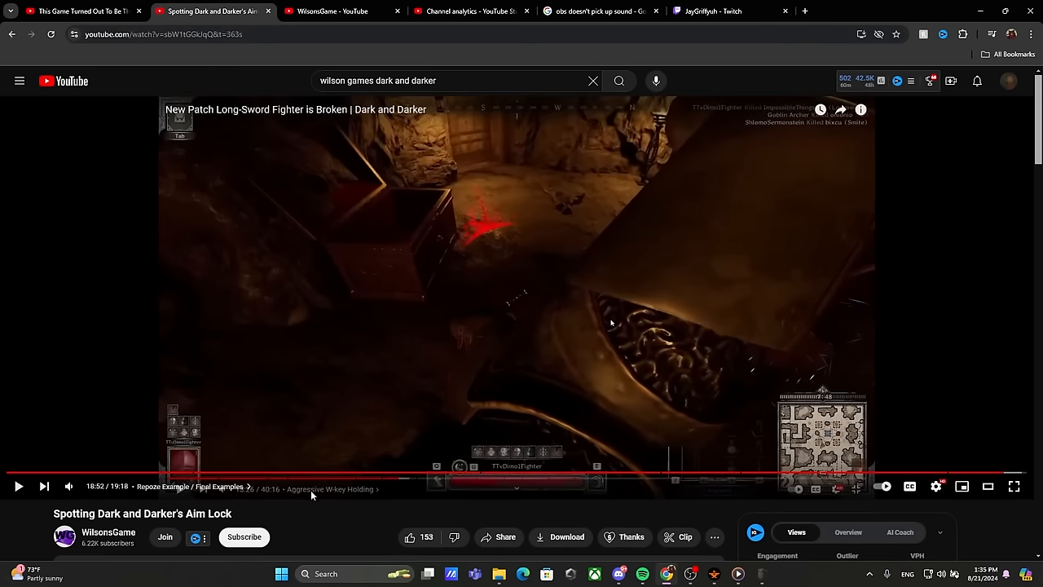
scroll(down, 3)
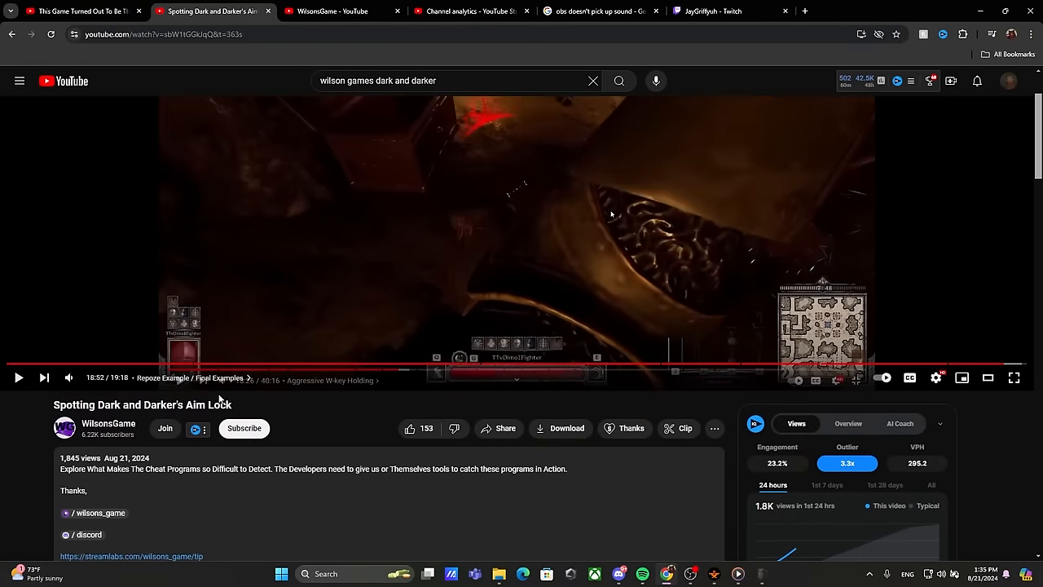
scroll(down, 3)
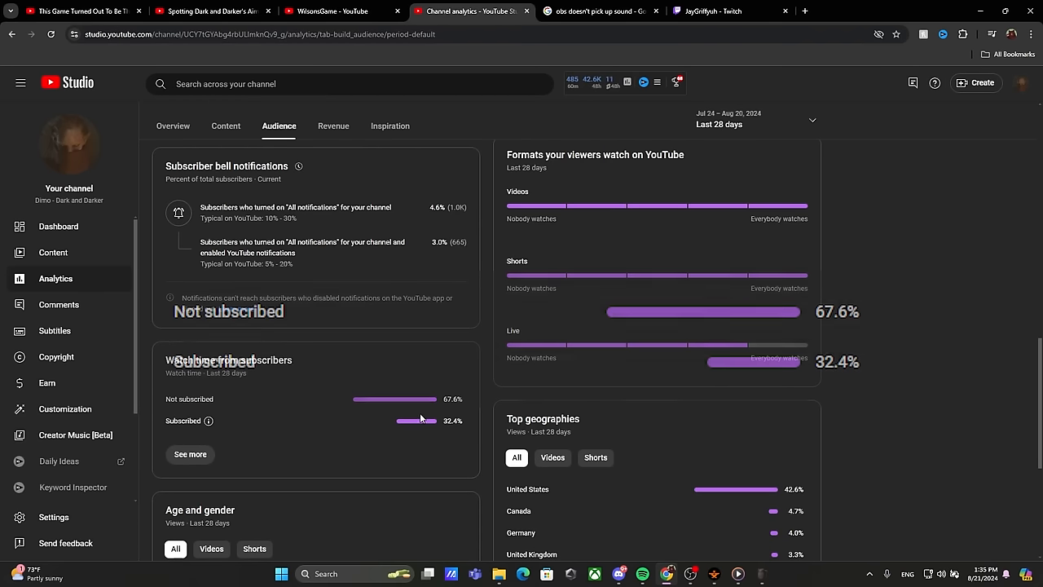
Scroll the Audience analytics to subscriber watch time, then return to the Aim Lock video.
scroll(down, 3)
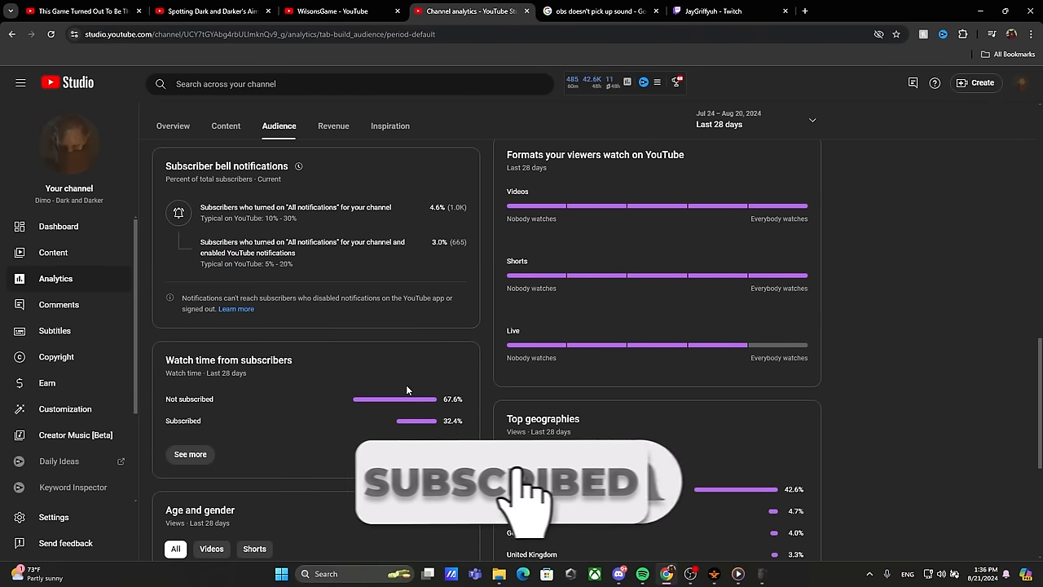
scroll(down, 3)
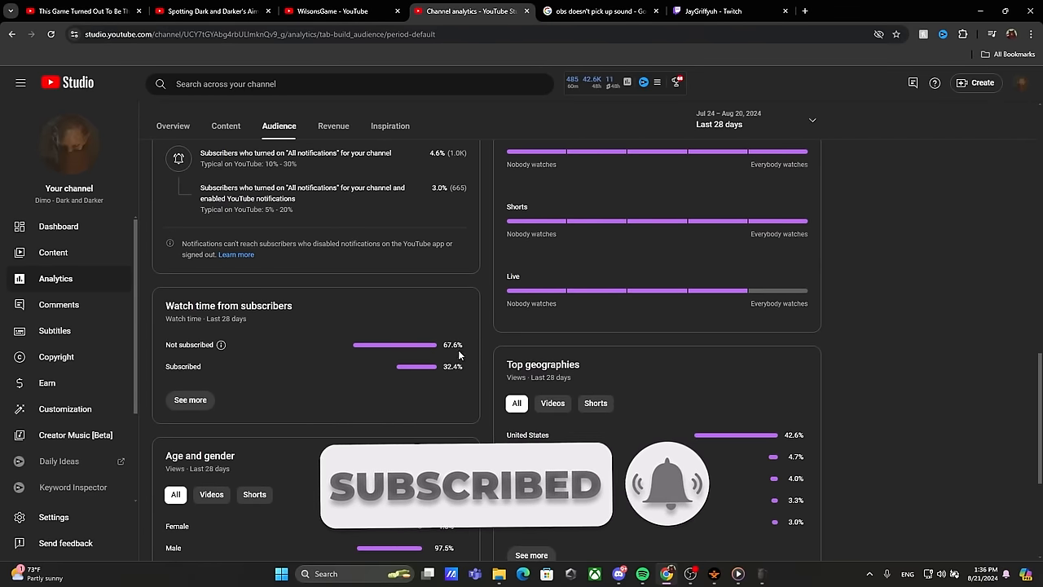
click(212, 10)
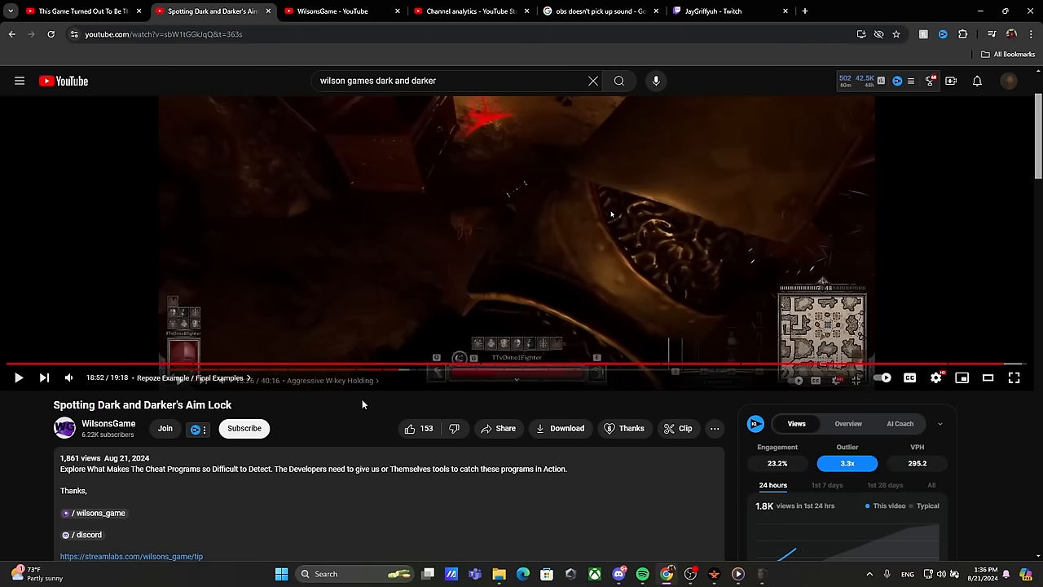
mouse_move(358, 389)
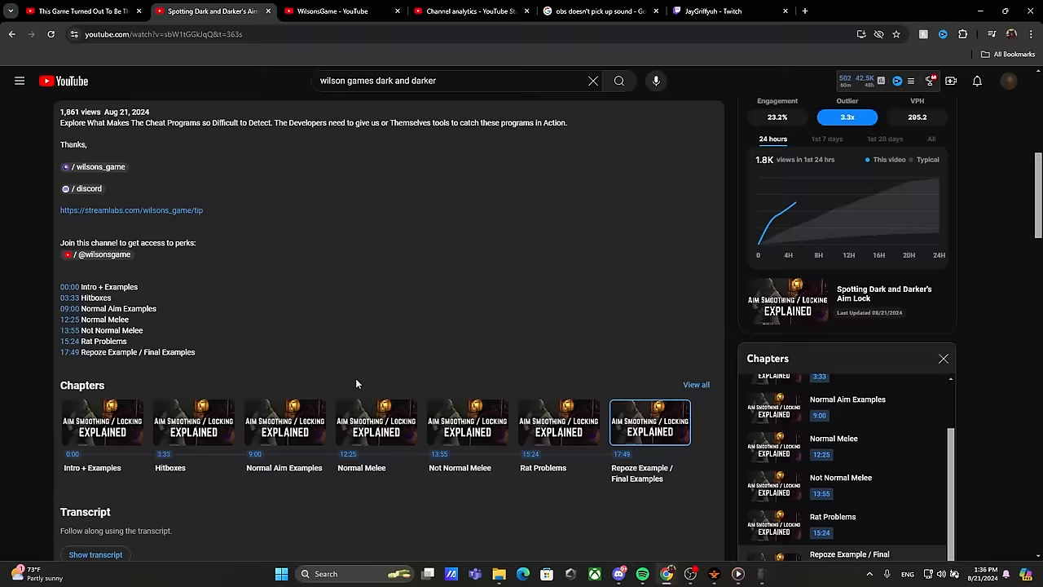
scroll(down, 3)
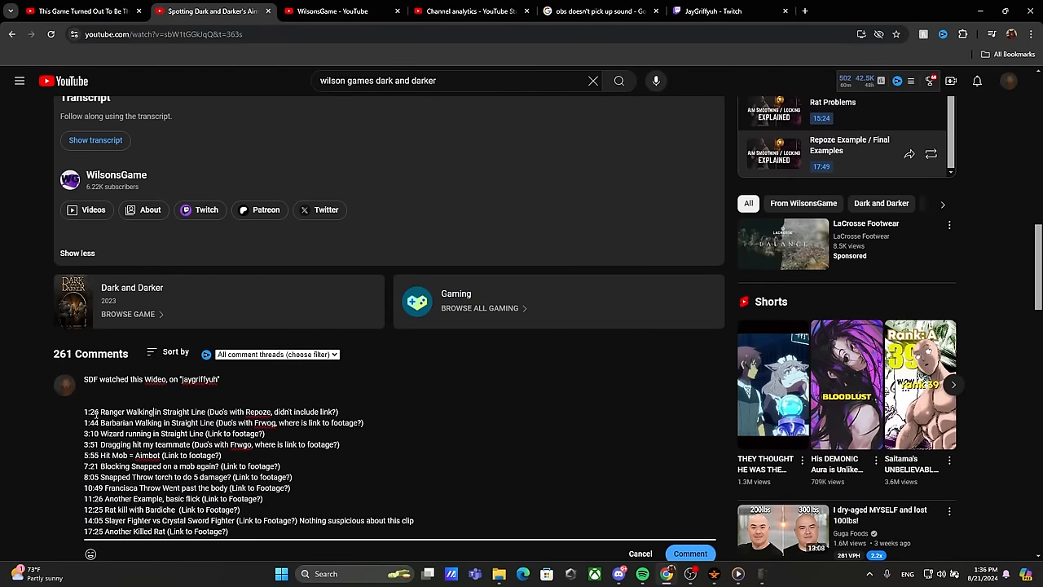
scroll(up, 3)
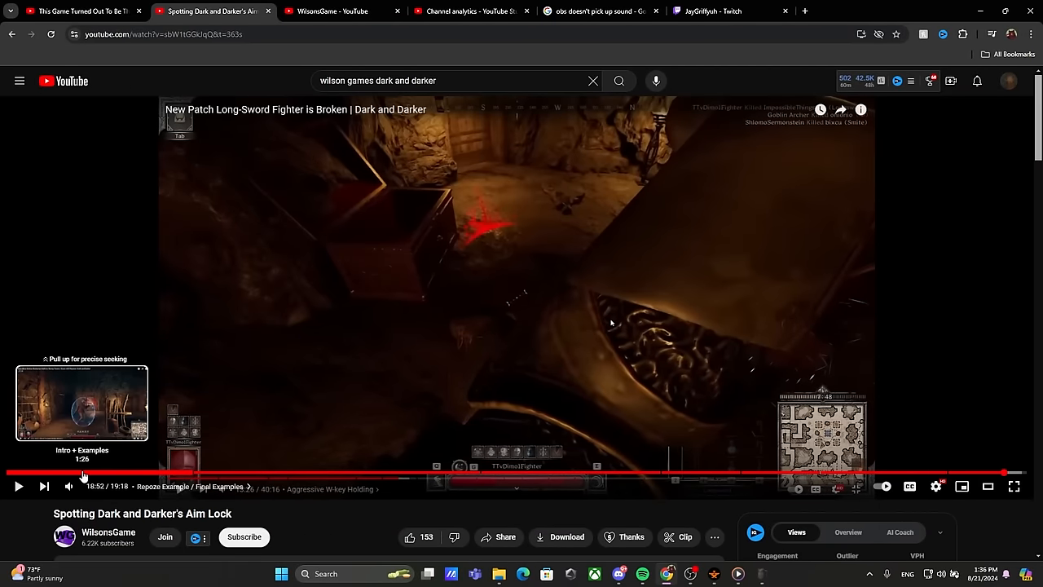
Jump the Aim Lock video to its 1:26 clip on the progress bar.
click(79, 472)
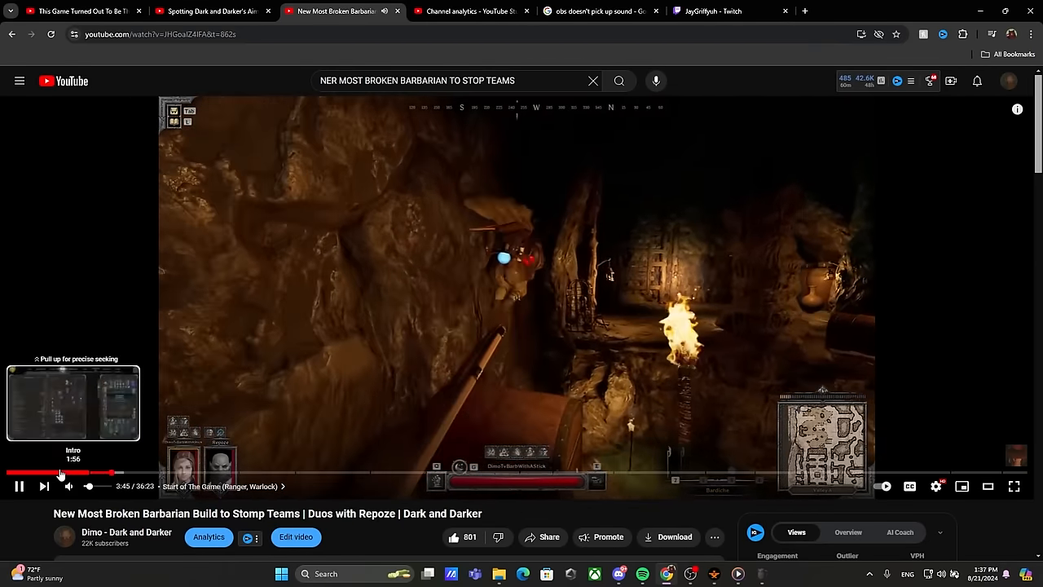
Return to the Aim Lock video tab, landing on the 1:28 shielded barbarian clip.
click(211, 11)
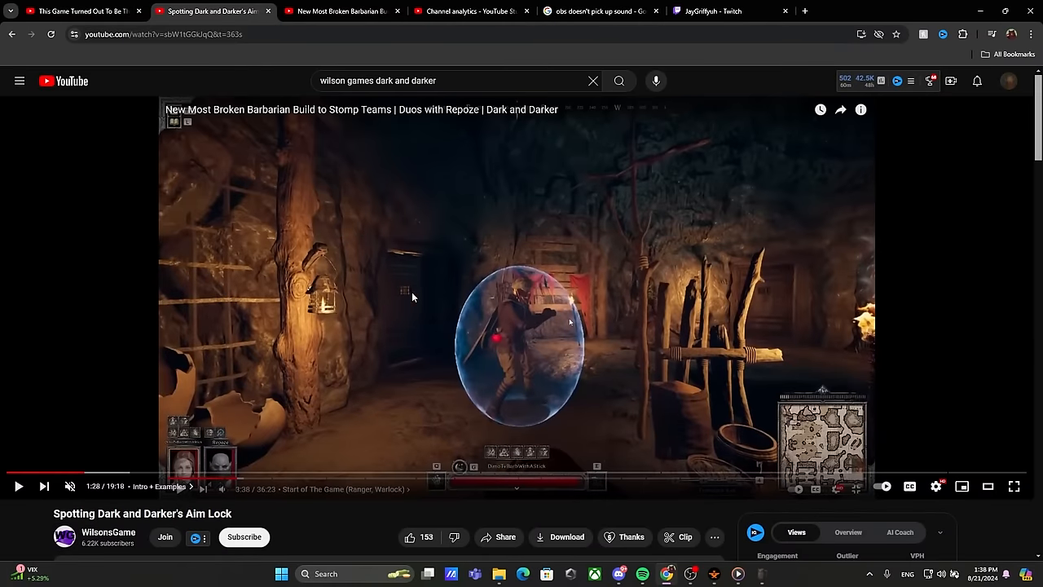
mouse_move(369, 238)
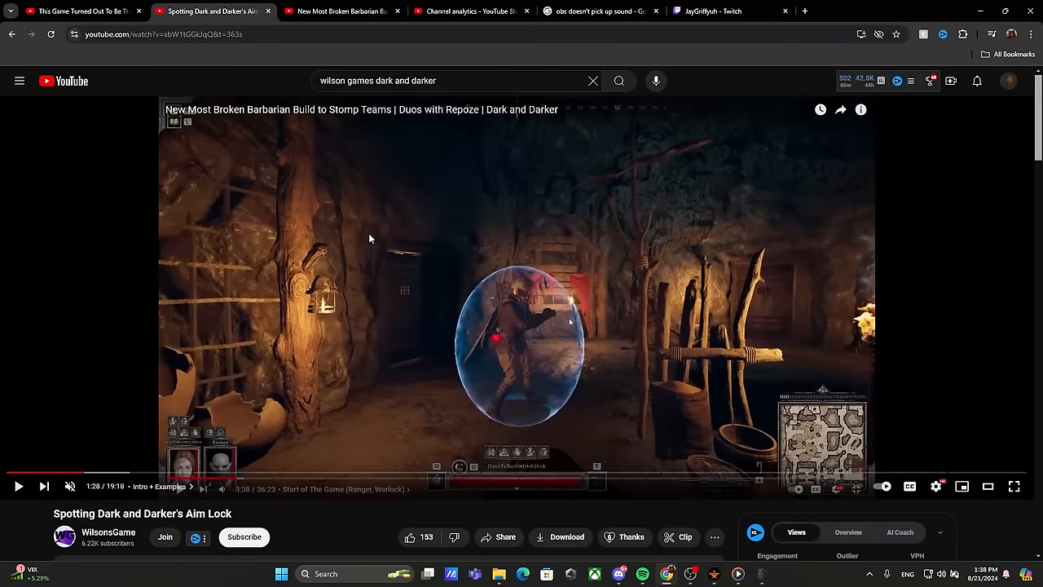
mouse_move(605, 293)
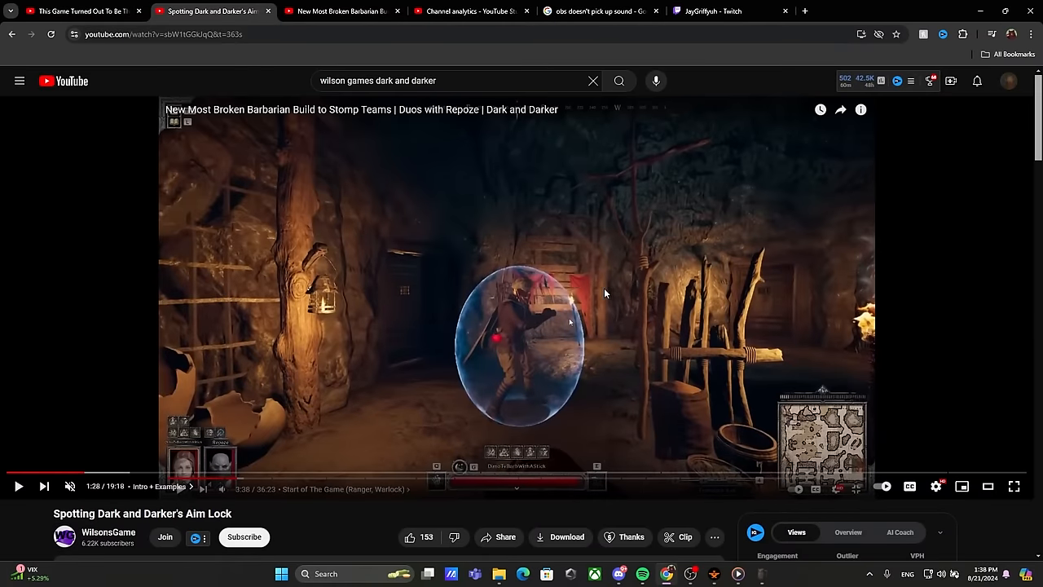
mouse_move(501, 310)
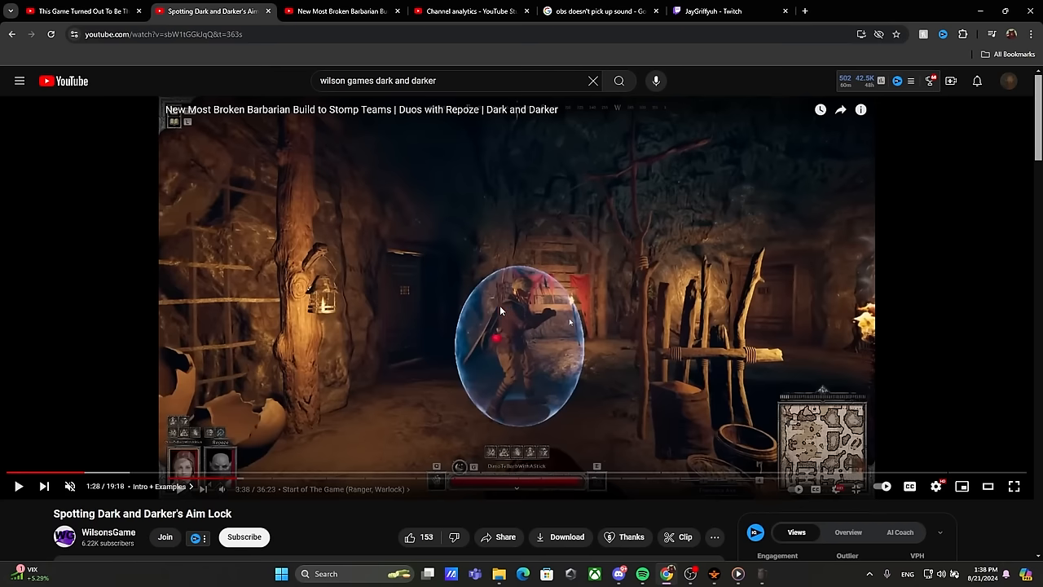
mouse_move(462, 312)
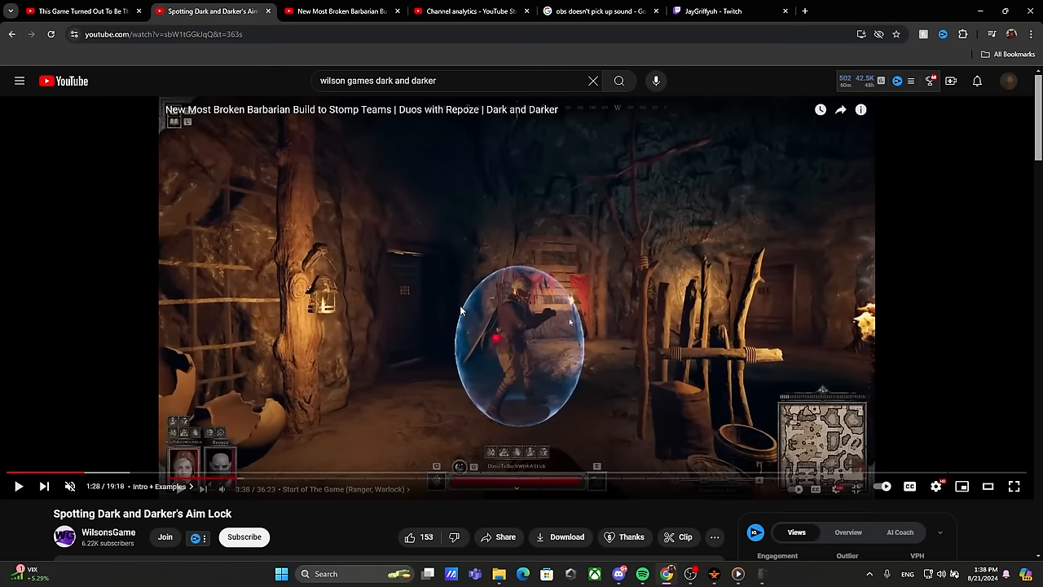
mouse_move(613, 452)
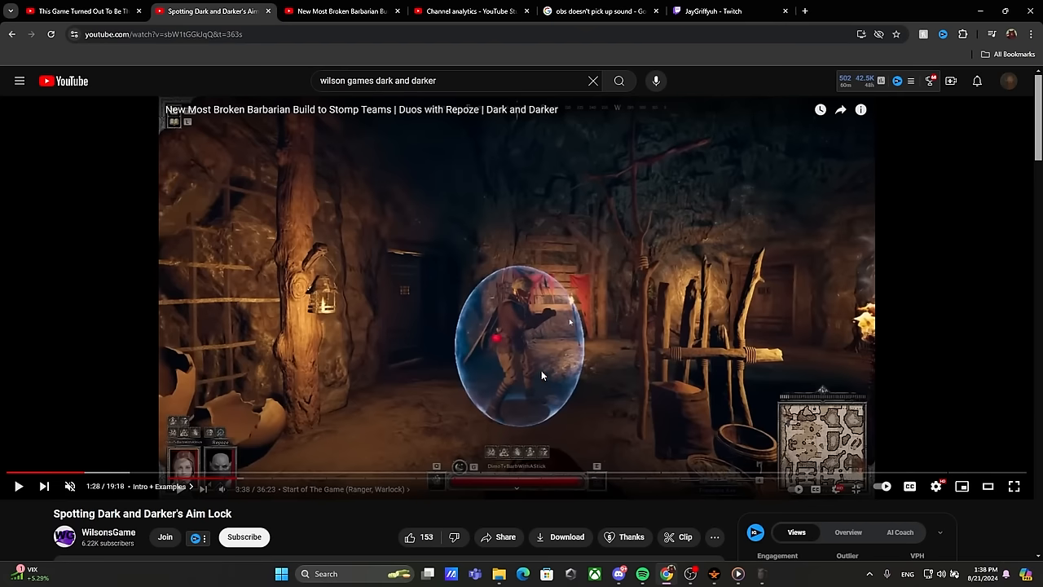
mouse_move(516, 417)
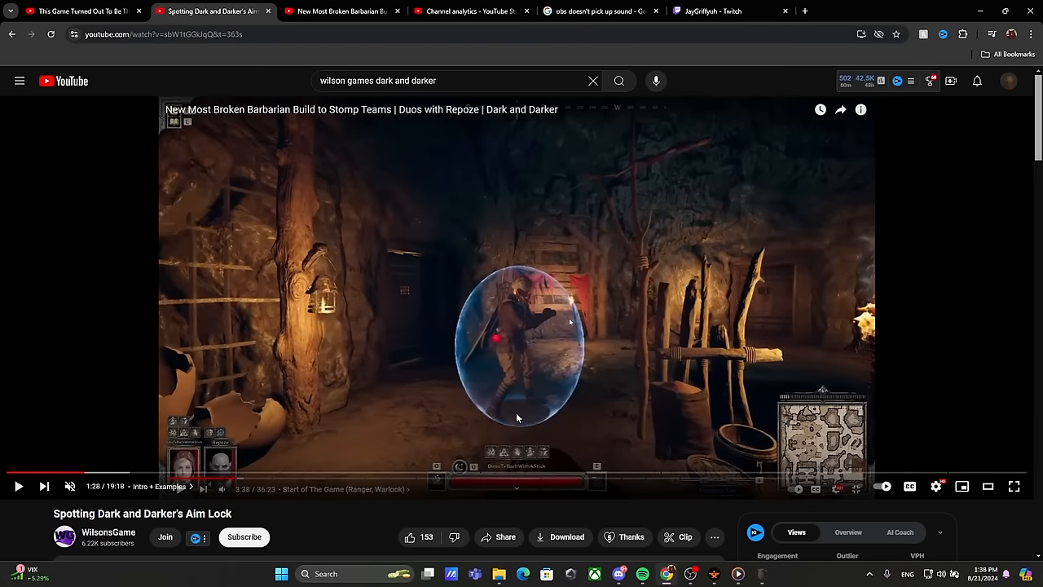
mouse_move(386, 363)
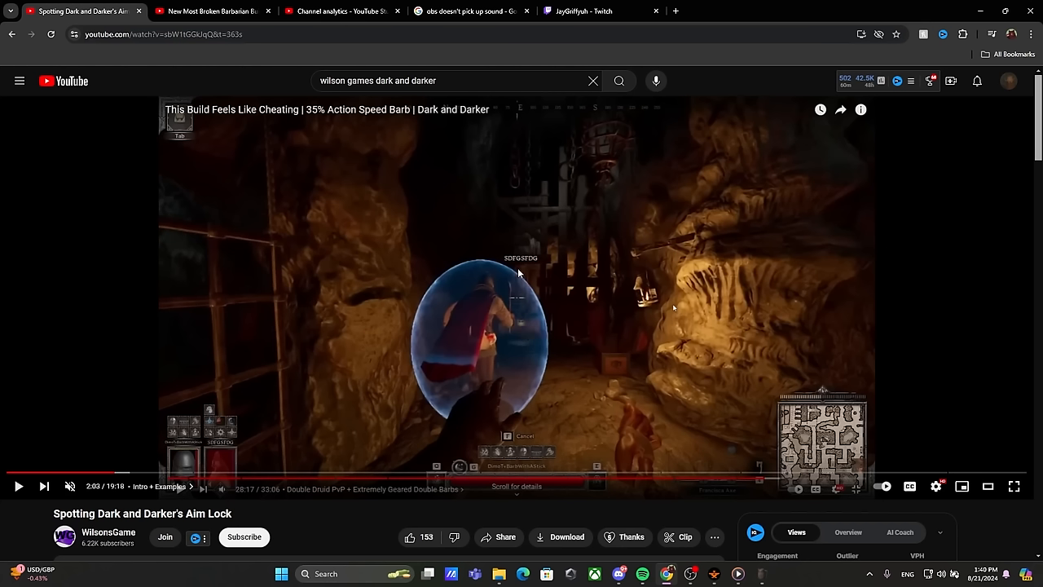
mouse_move(519, 306)
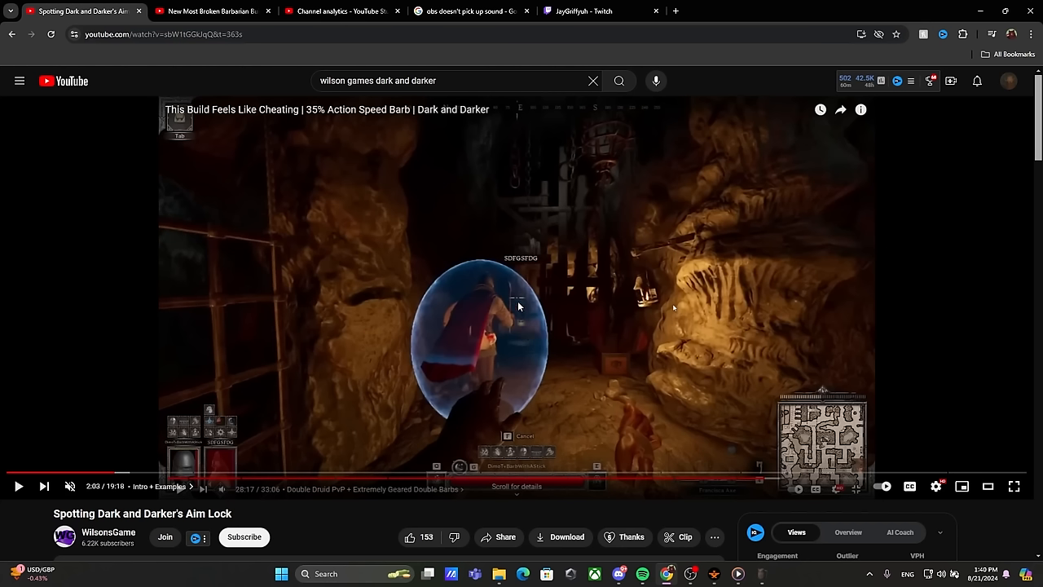
mouse_move(498, 301)
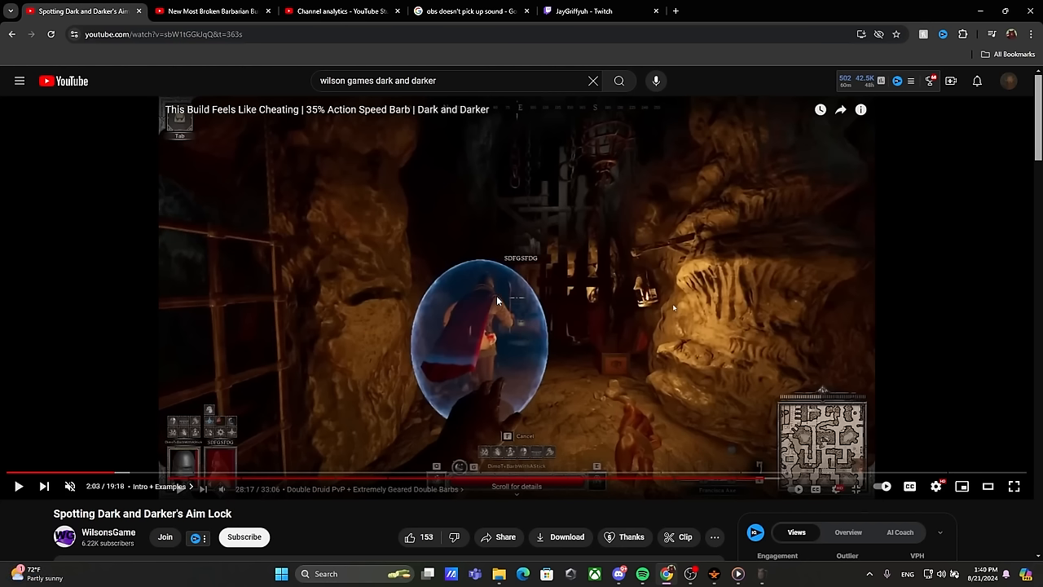
mouse_move(536, 300)
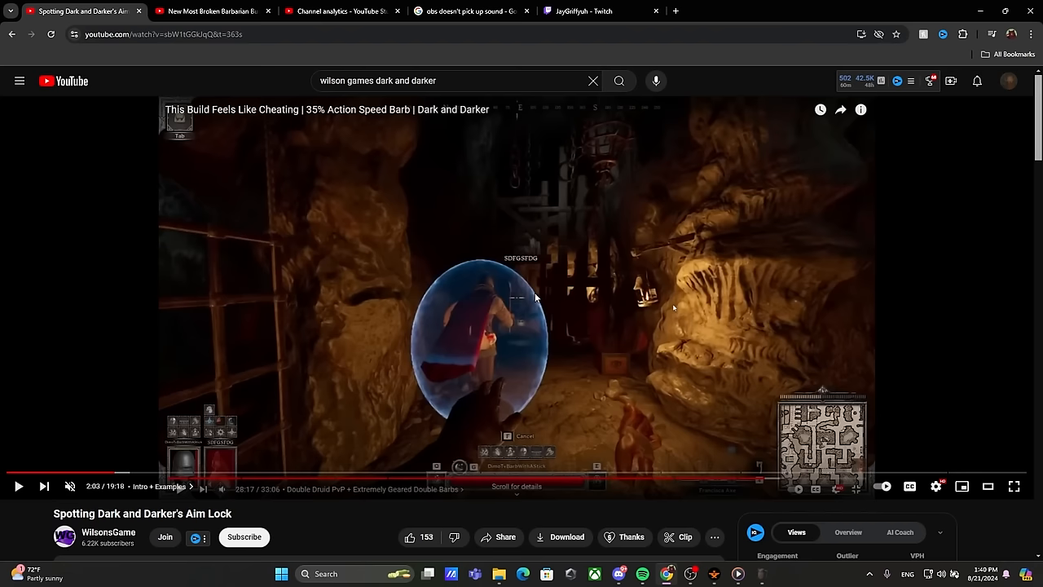
mouse_move(529, 303)
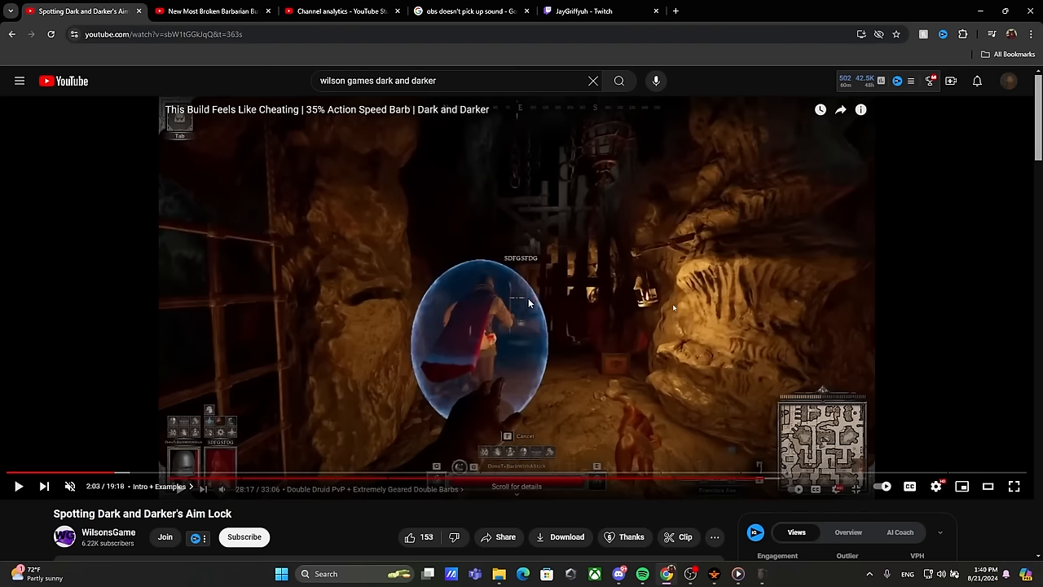
Resume the Aim Lock video through Intro + Examples and pause it in the Hitboxes chapter.
click(18, 486)
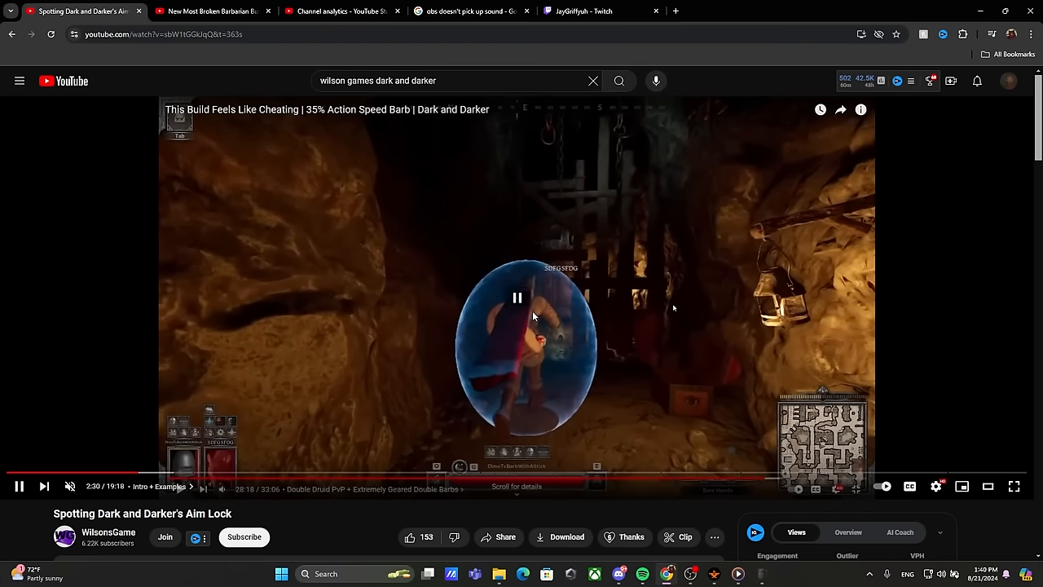
click(517, 297)
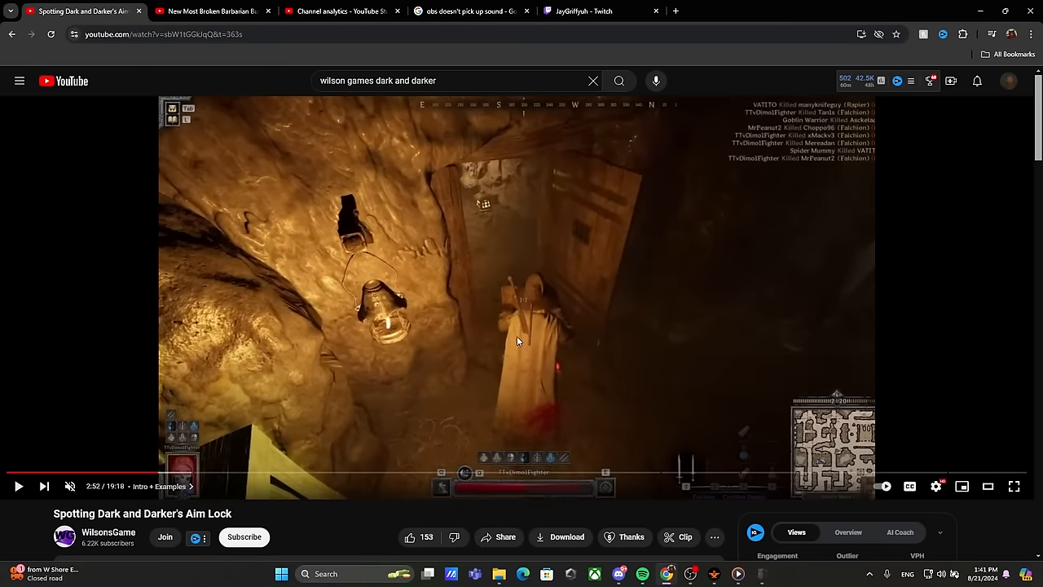
mouse_move(528, 450)
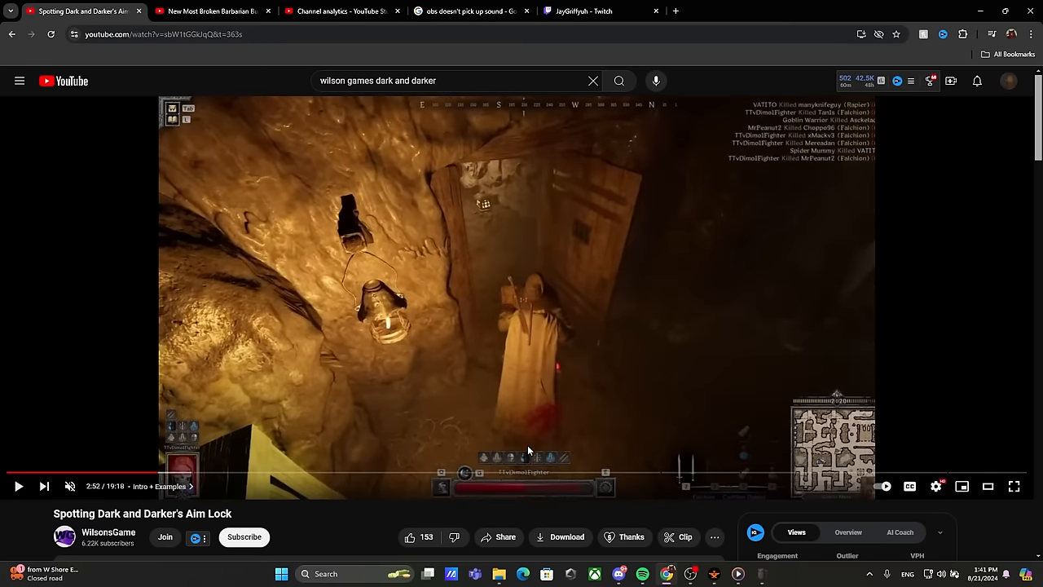
mouse_move(534, 412)
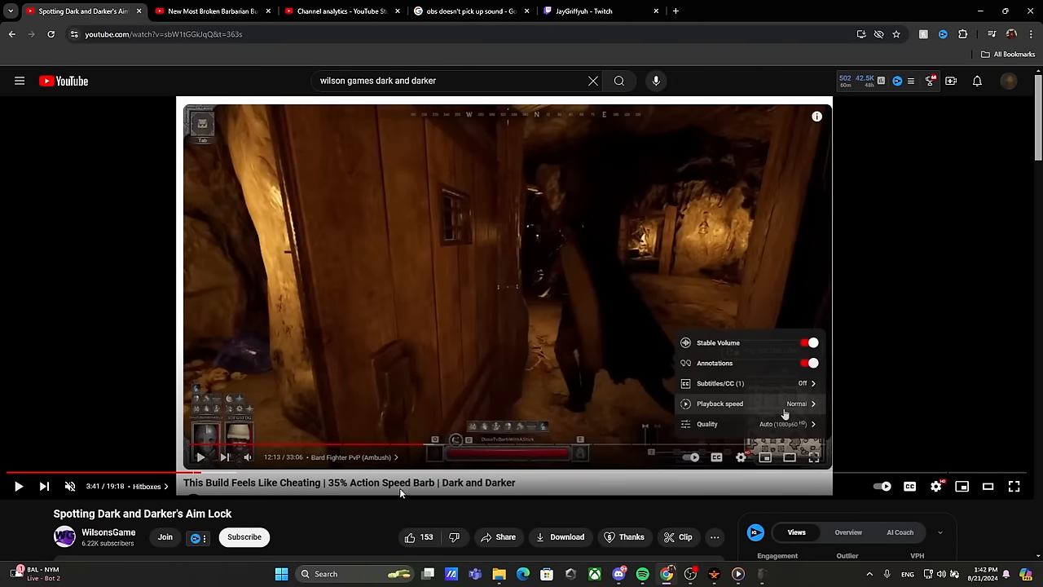
mouse_move(323, 192)
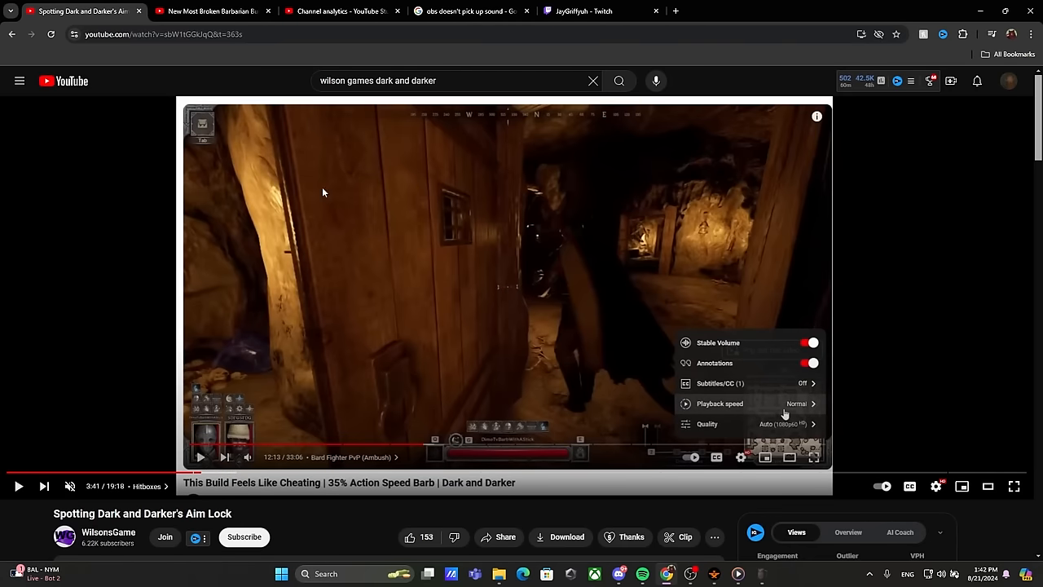
Resume the Aim Lock reaction video through the 35% Action Speed Barb clip.
click(212, 10)
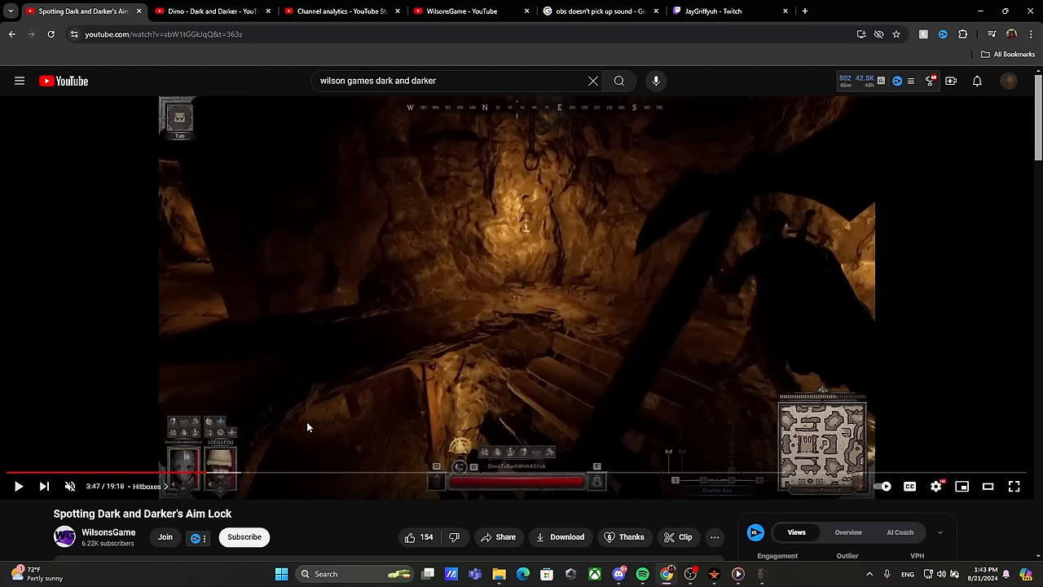
mouse_move(218, 335)
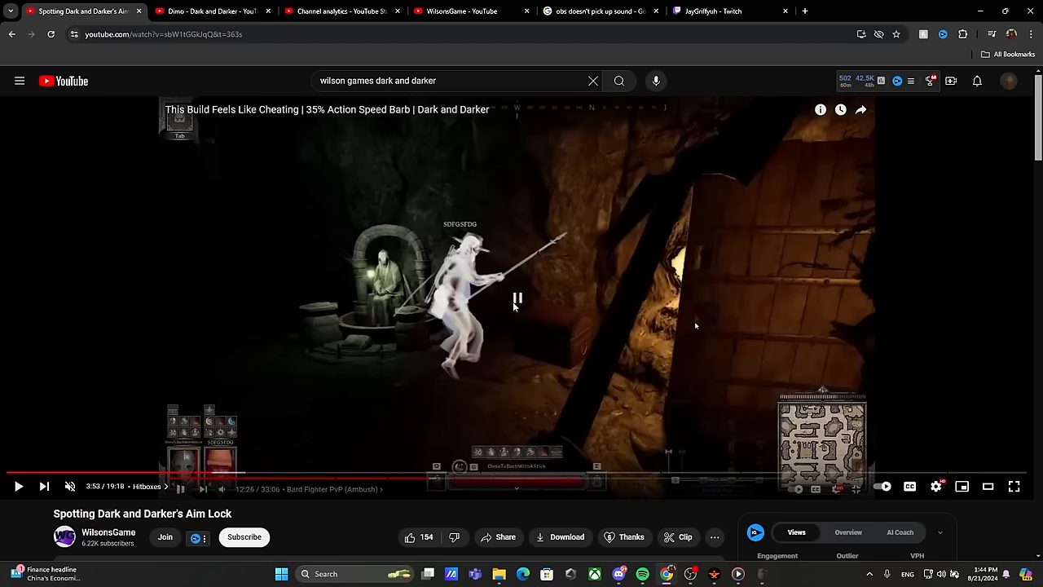
mouse_move(503, 311)
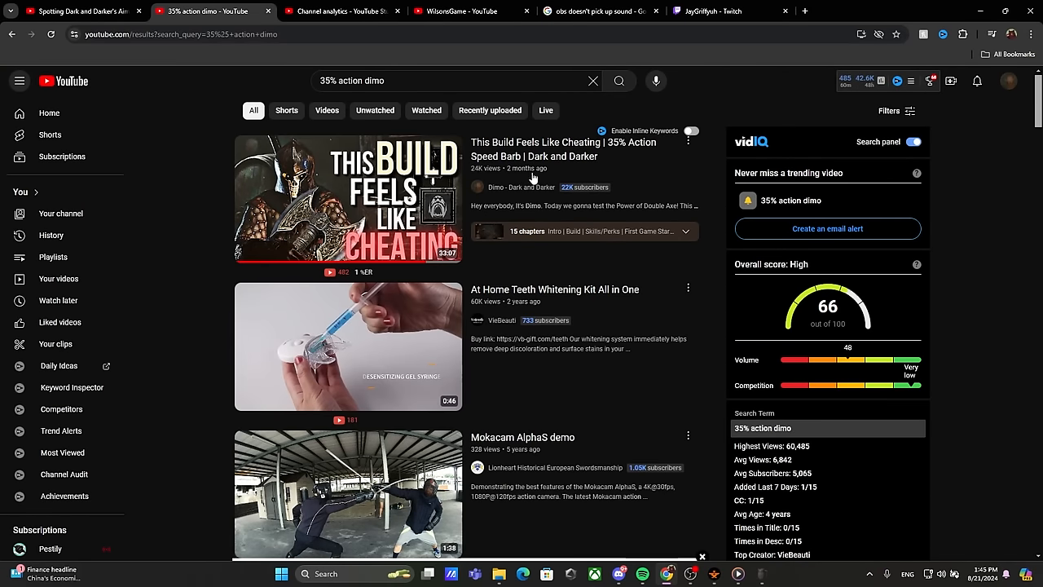
Open Dimo's original 'This Build Feels Like Cheating' video and play the clip near 12:27.
click(347, 199)
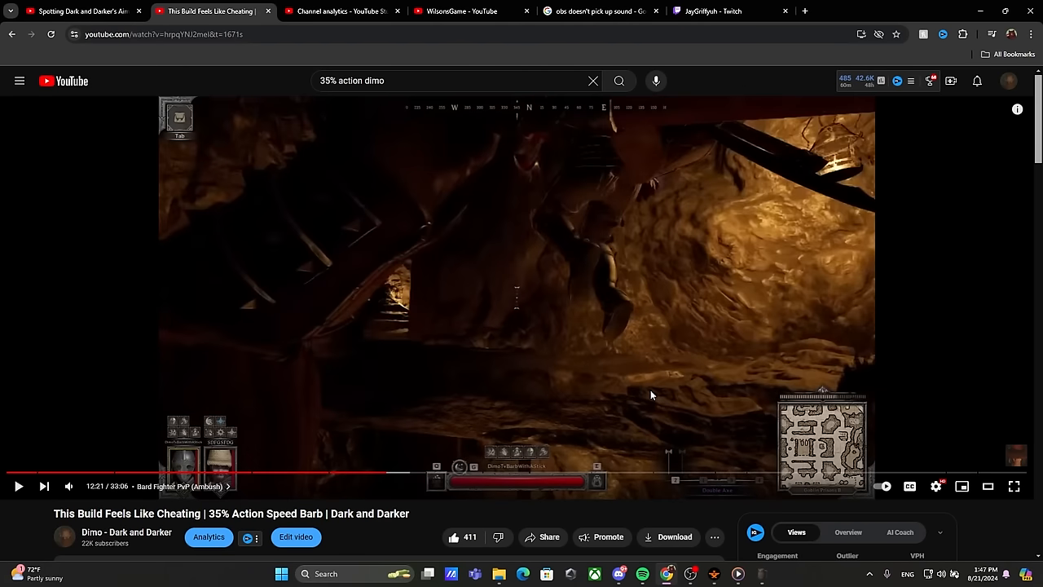
click(18, 485)
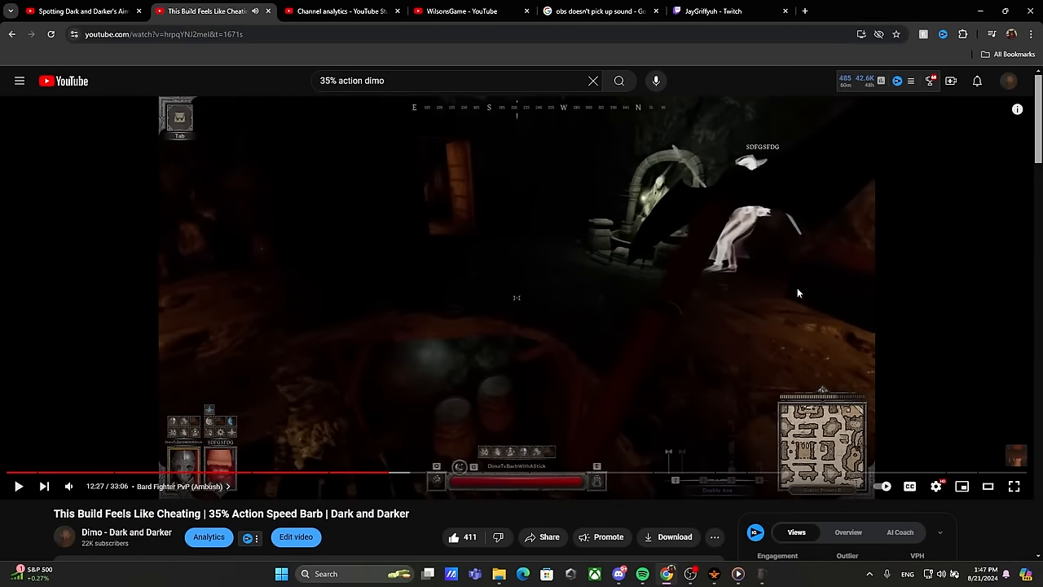
mouse_move(748, 314)
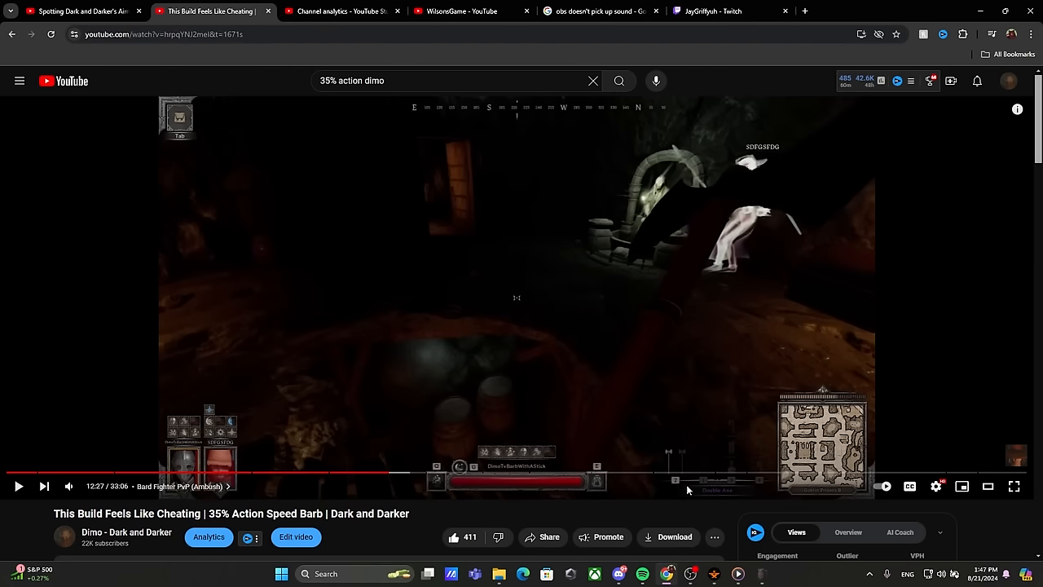
mouse_move(667, 393)
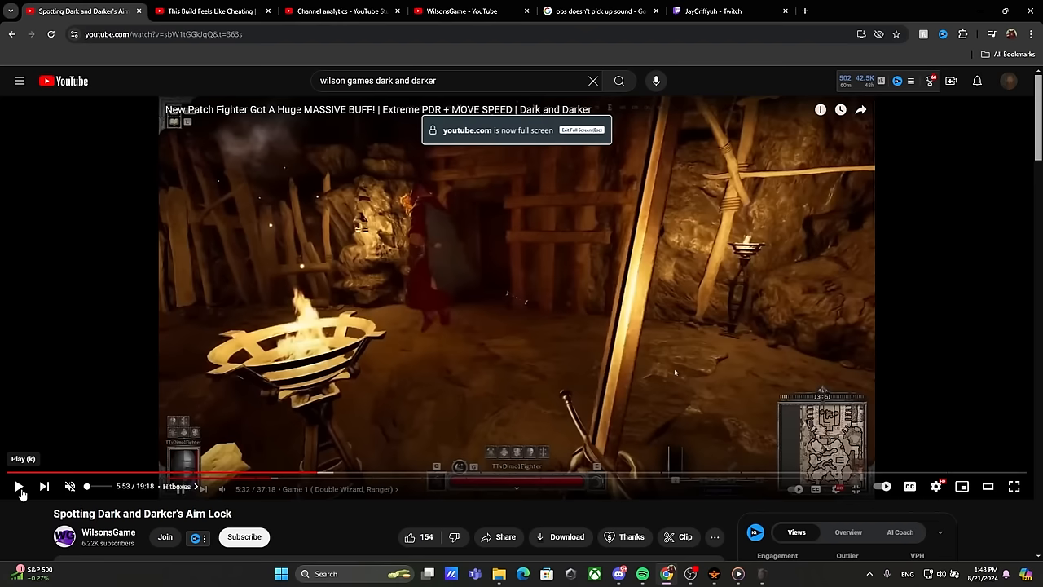
Play the Aim Lock video on through the New Patch Fighter clip toward 6:31.
click(18, 486)
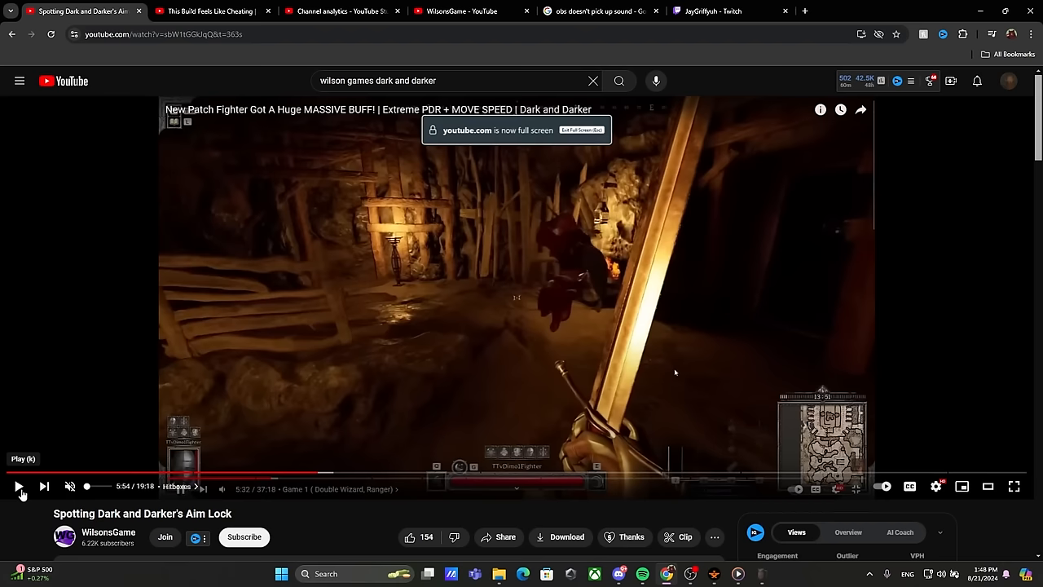
click(19, 485)
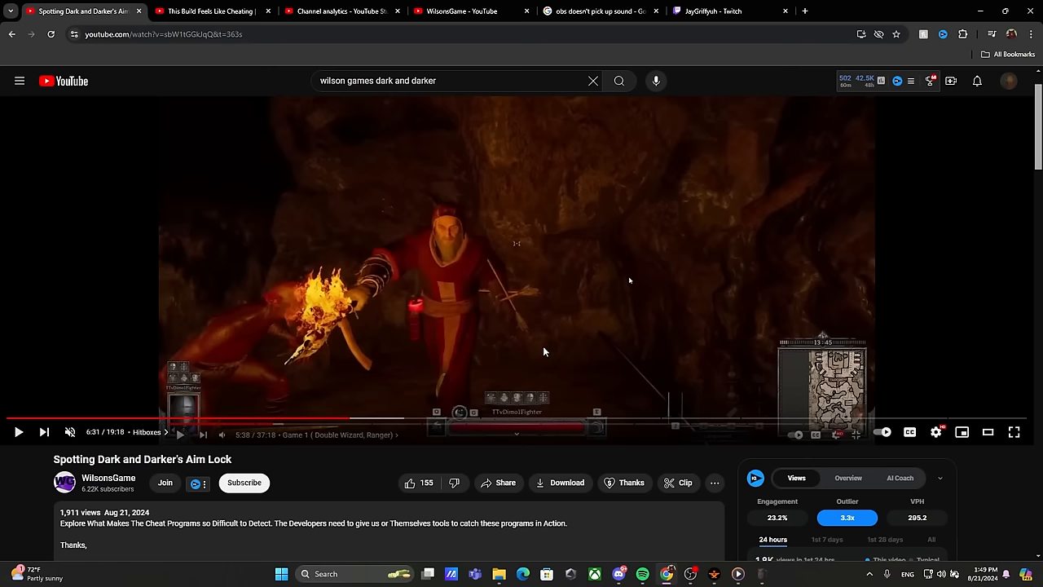
mouse_move(692, 446)
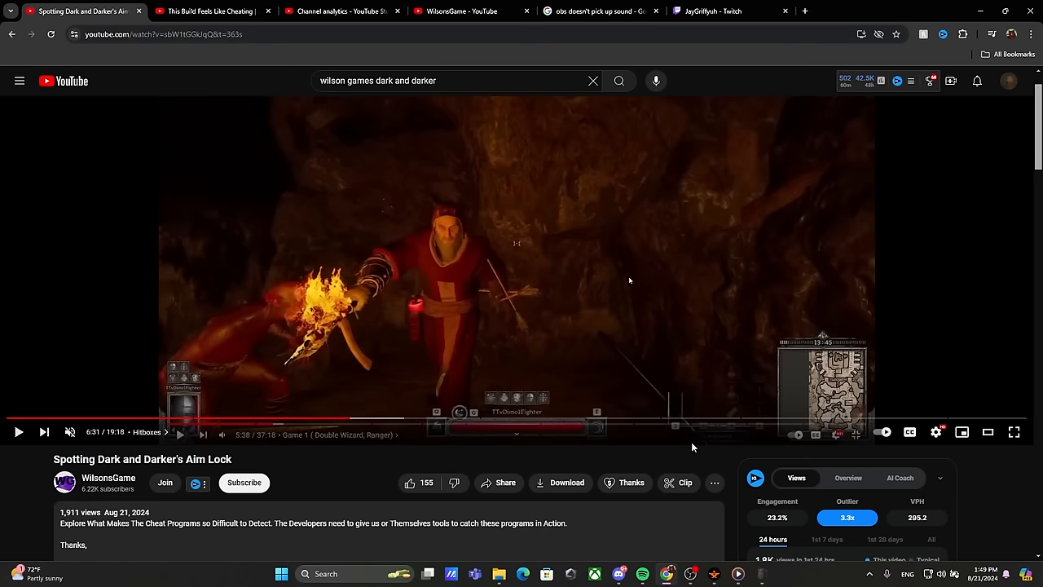
mouse_move(399, 355)
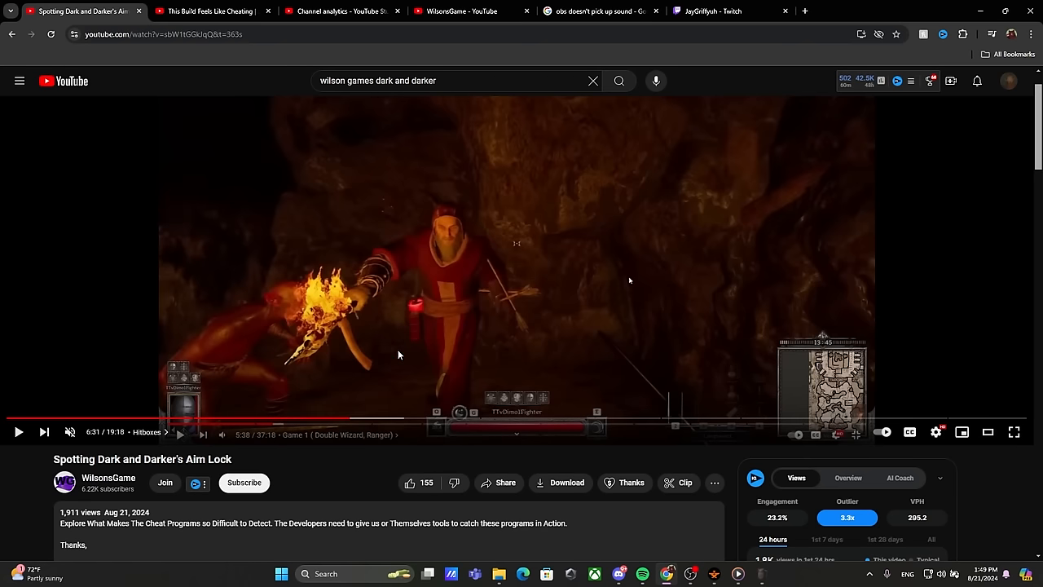
mouse_move(495, 236)
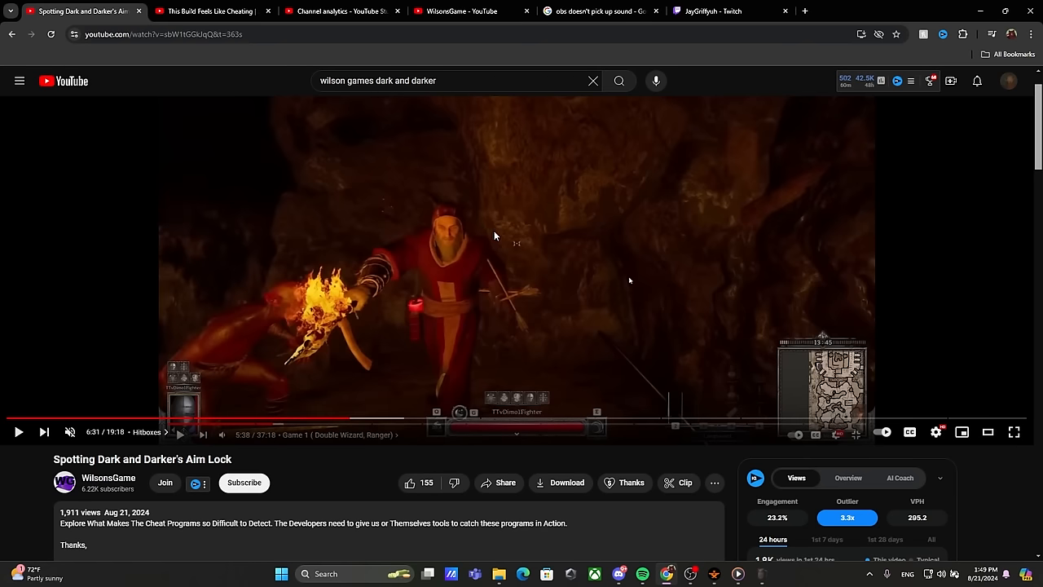
mouse_move(511, 251)
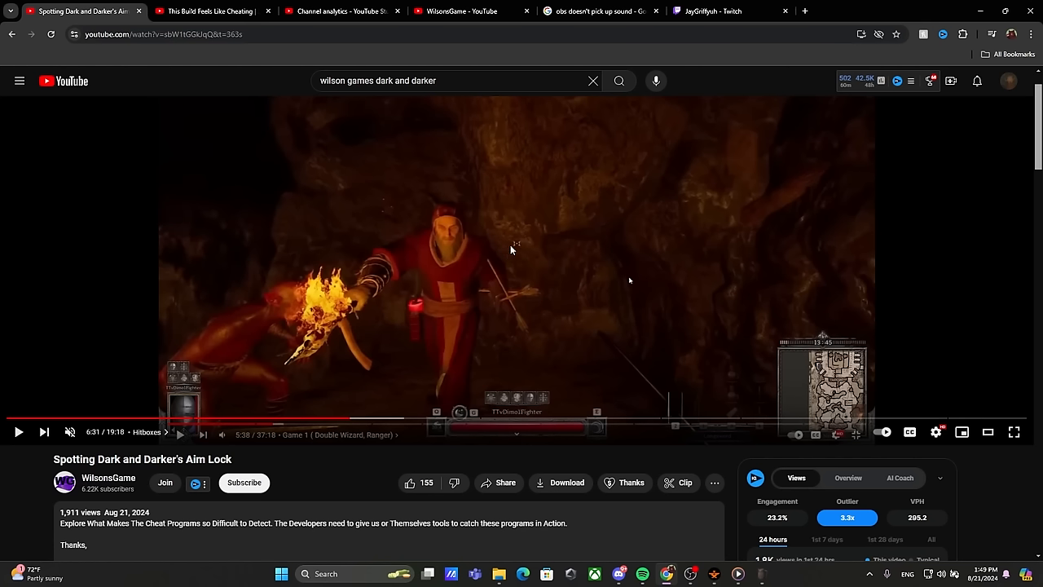
mouse_move(508, 259)
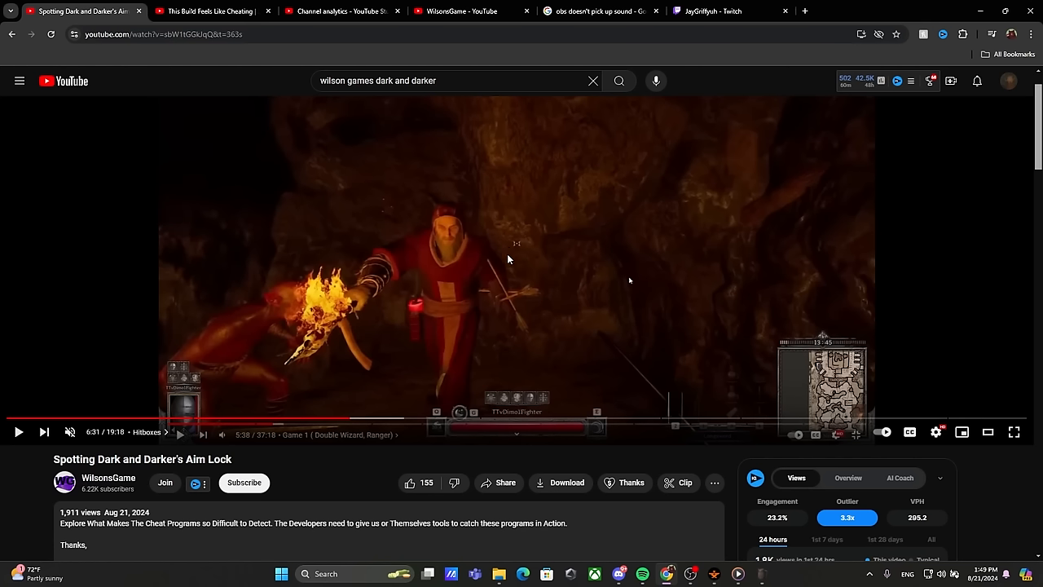
mouse_move(521, 273)
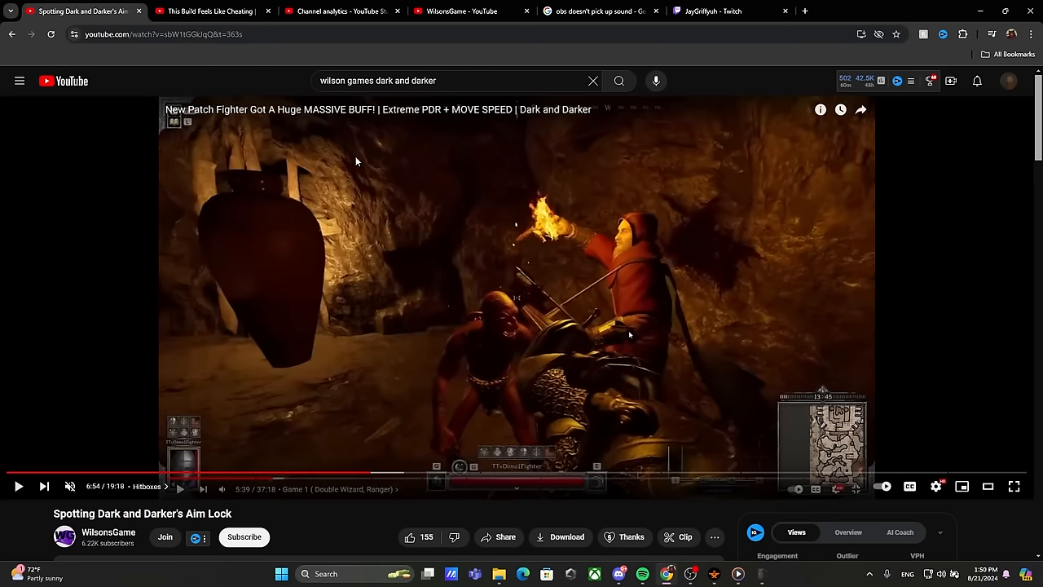
mouse_move(414, 274)
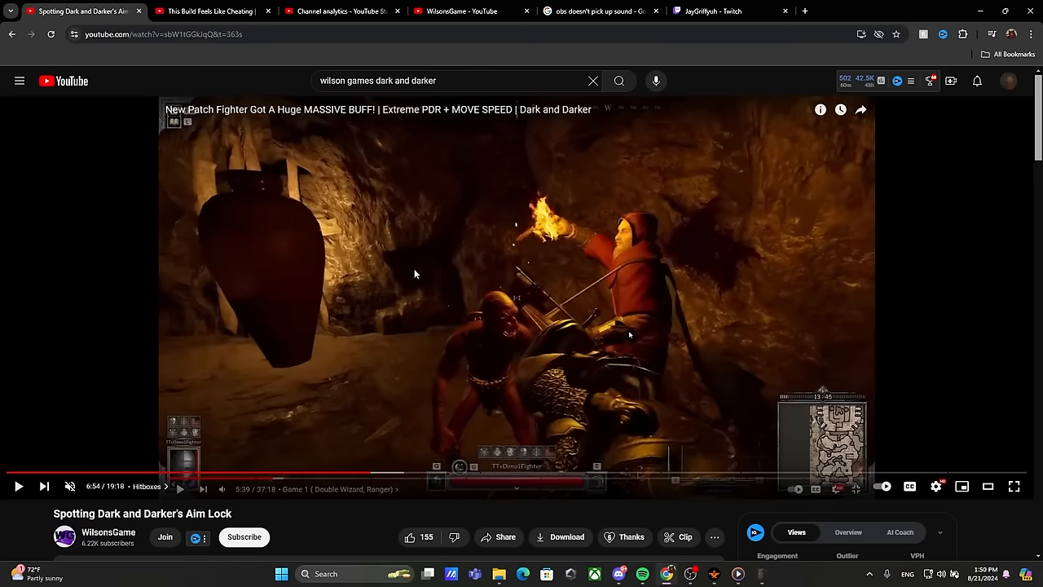
mouse_move(600, 304)
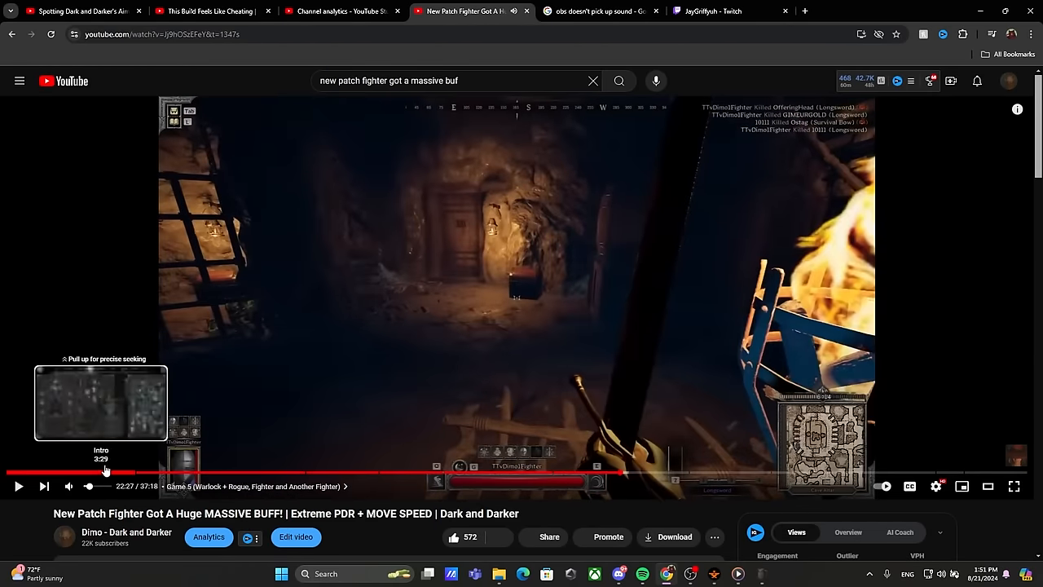
mouse_move(161, 472)
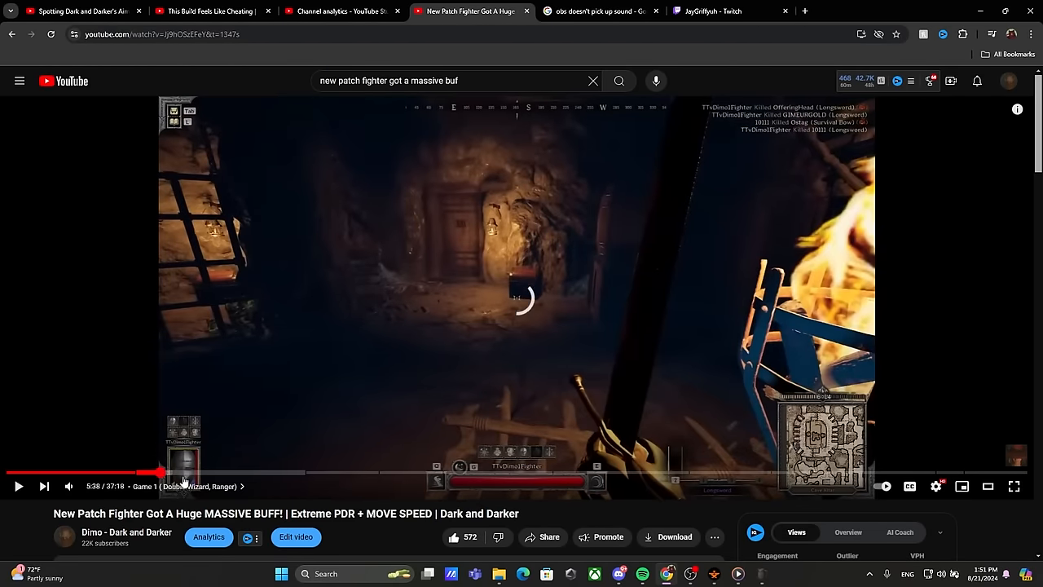
Pause the original New Patch Fighter video at 5:38 and scrub ahead through its games.
click(18, 485)
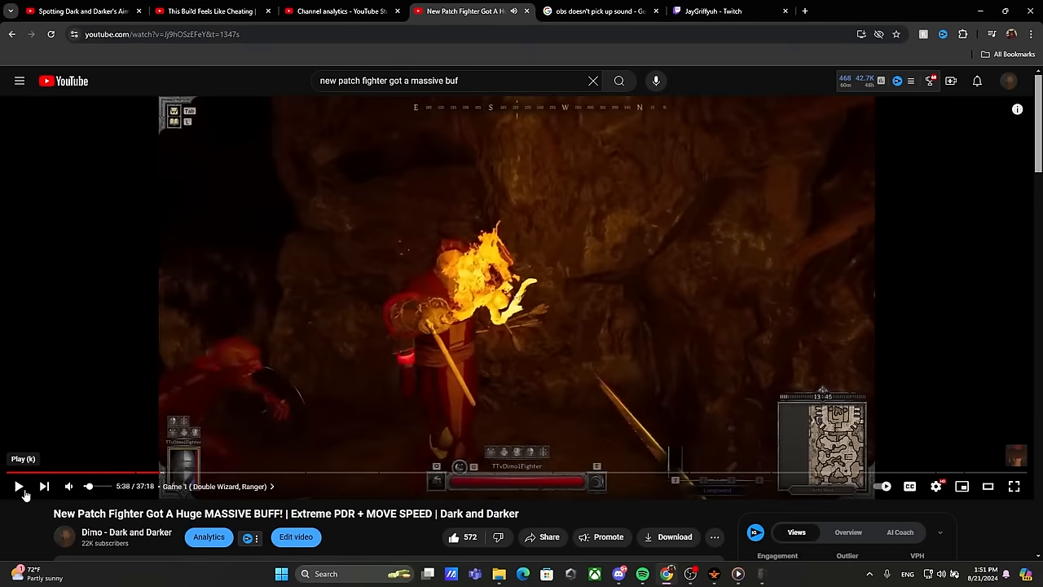
mouse_move(344, 495)
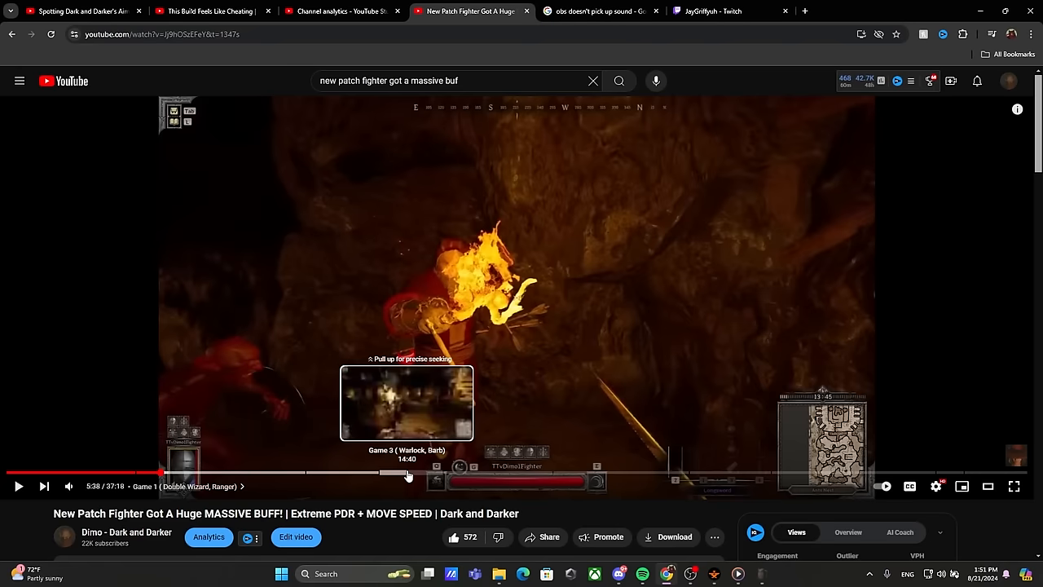
drag(408, 473, 455, 474)
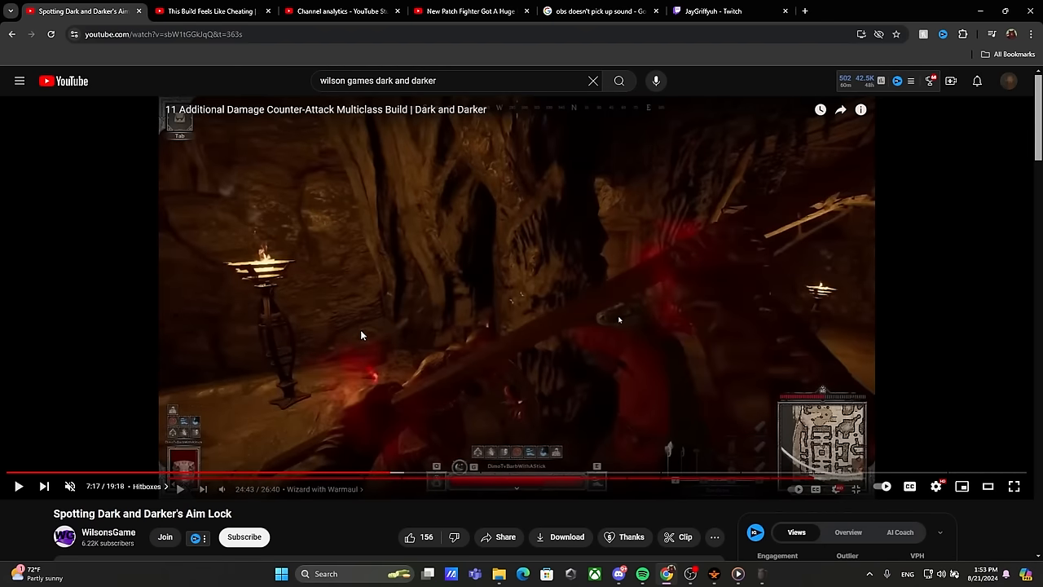
Resume the Normal Aim Examples clip and scroll to the description's chapter timestamp list.
click(18, 485)
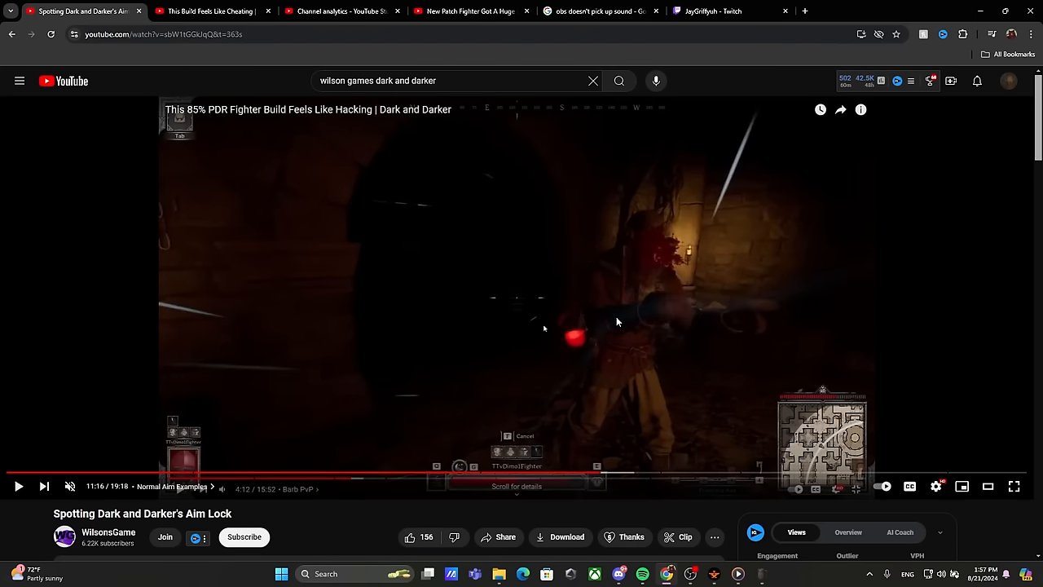
mouse_move(582, 297)
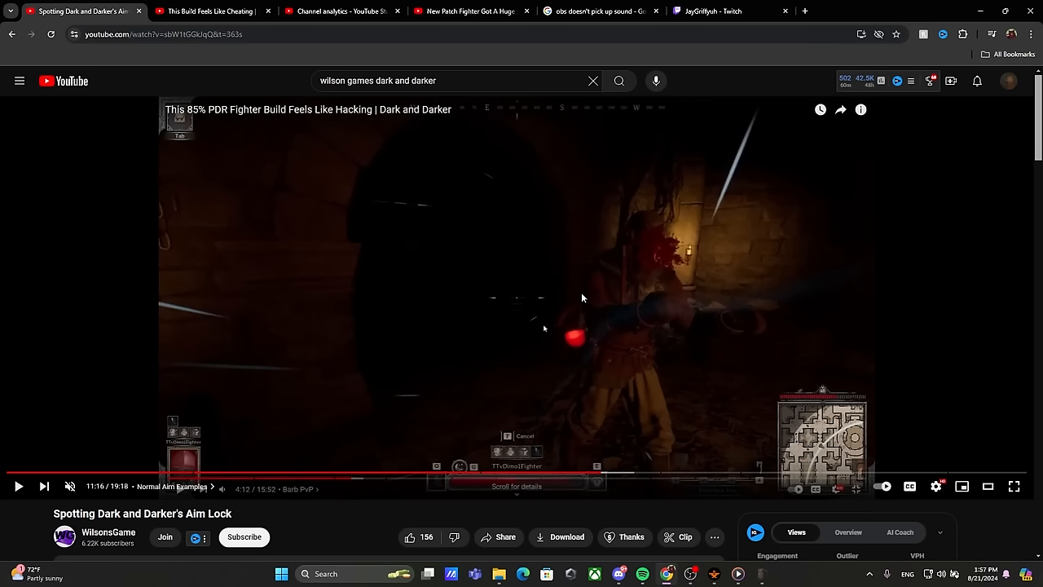
mouse_move(642, 495)
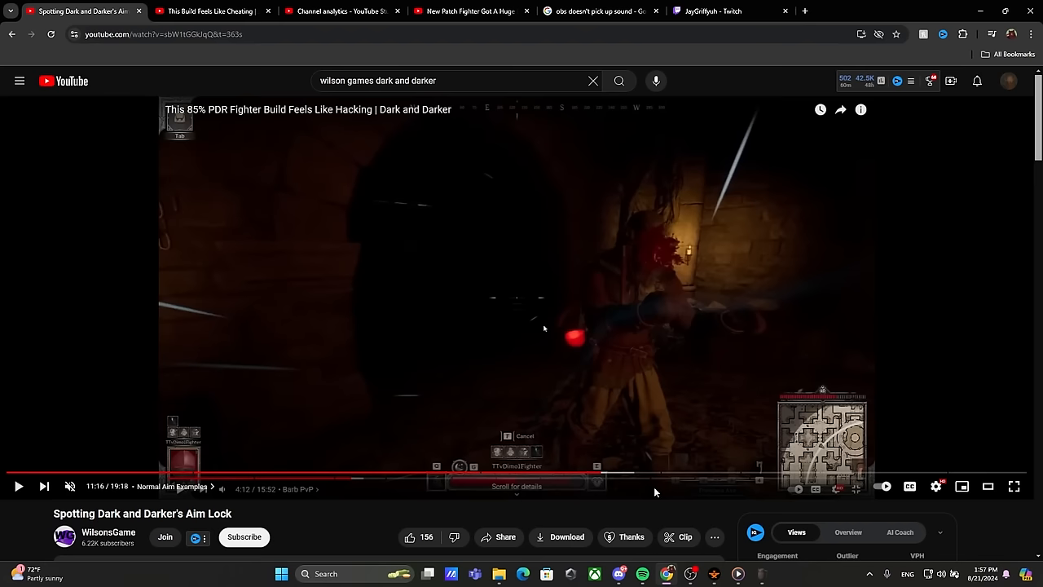
mouse_move(630, 497)
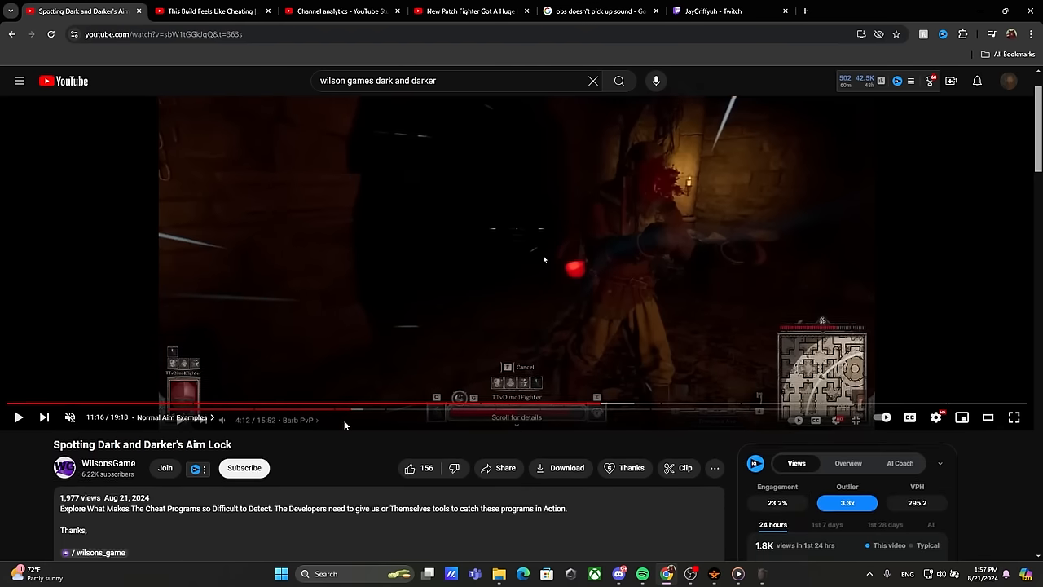
scroll(down, 3)
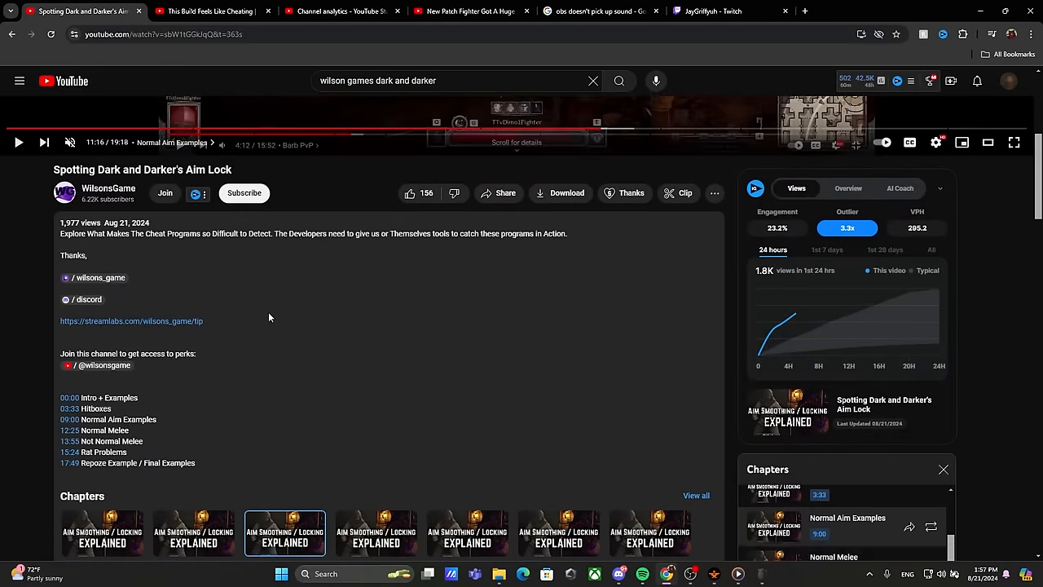
scroll(down, 3)
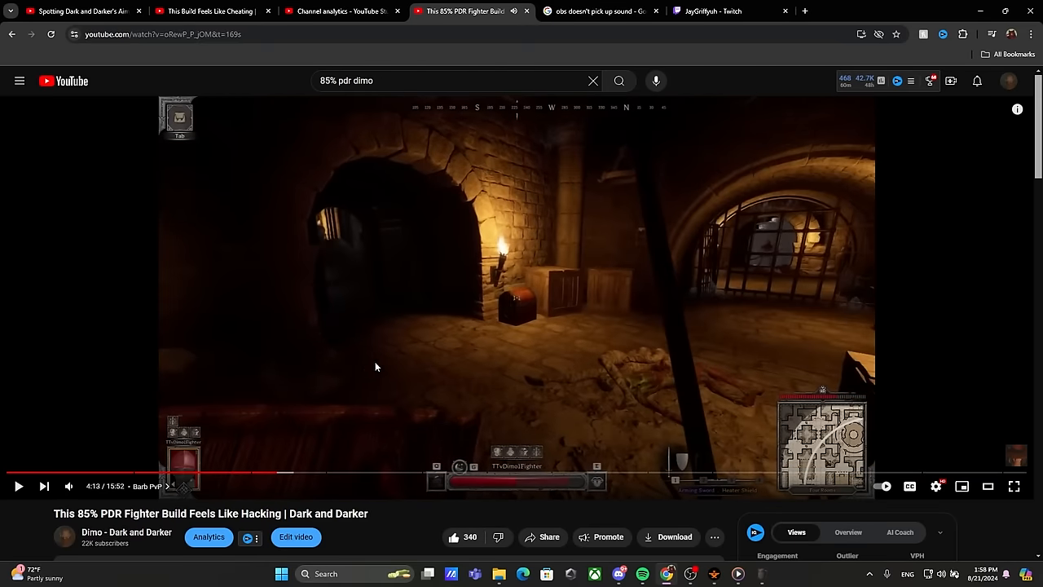
mouse_move(470, 376)
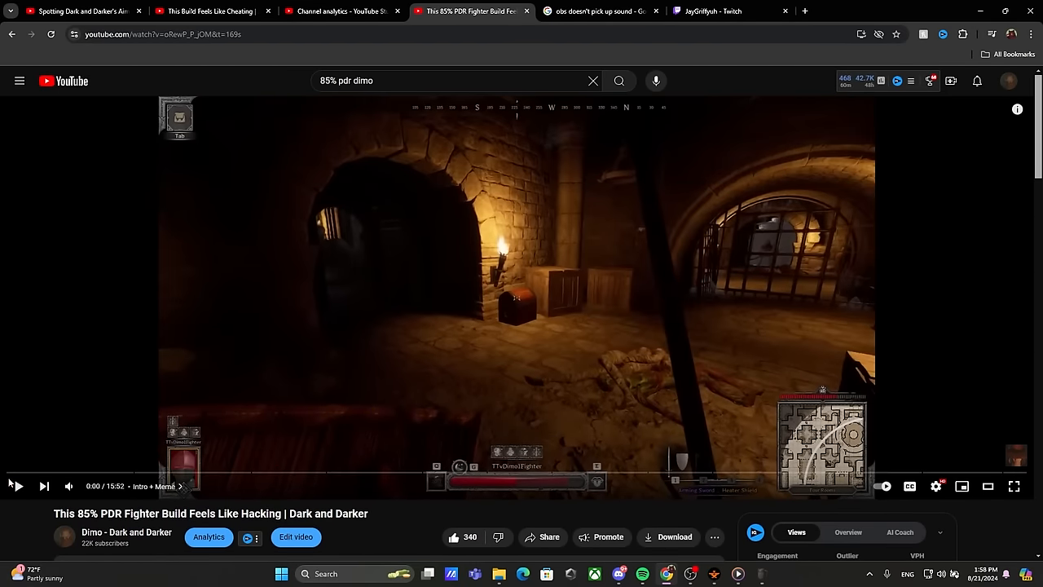
Drag the 85% PDR Fighter Build video's progress bar back to 0:00.
click(15, 486)
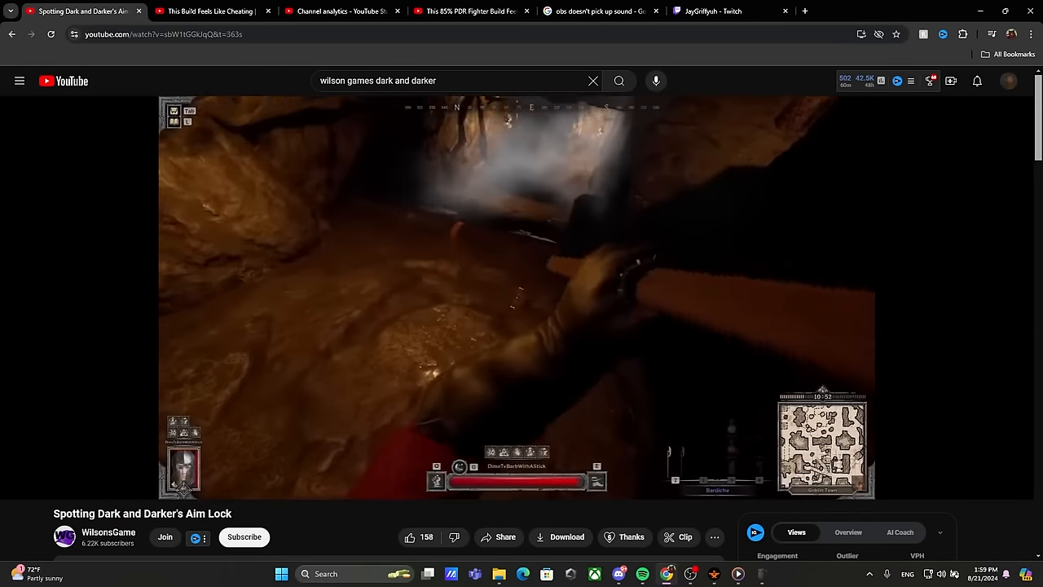
mouse_move(602, 396)
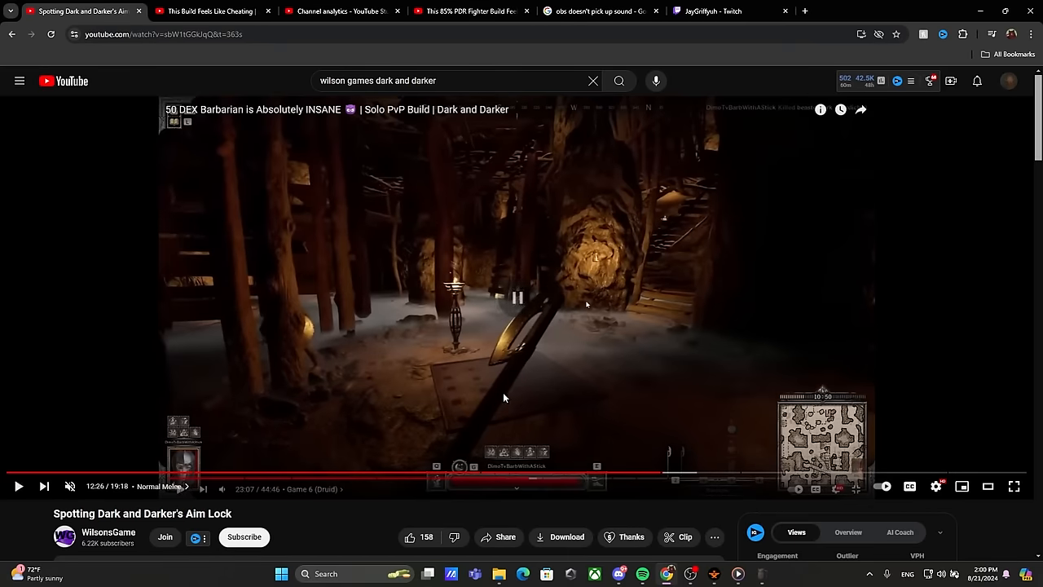
mouse_move(531, 397)
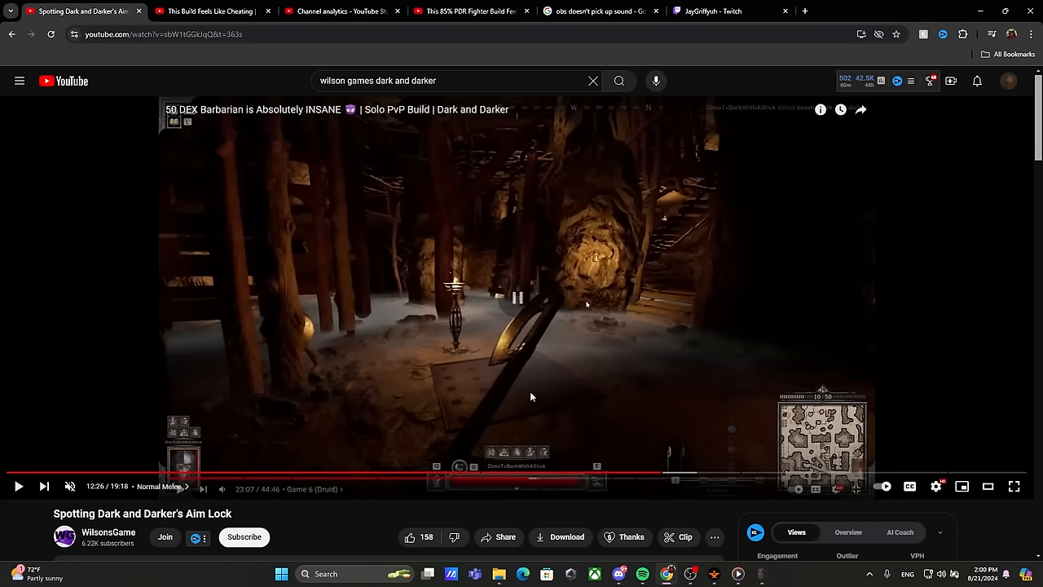
mouse_move(524, 515)
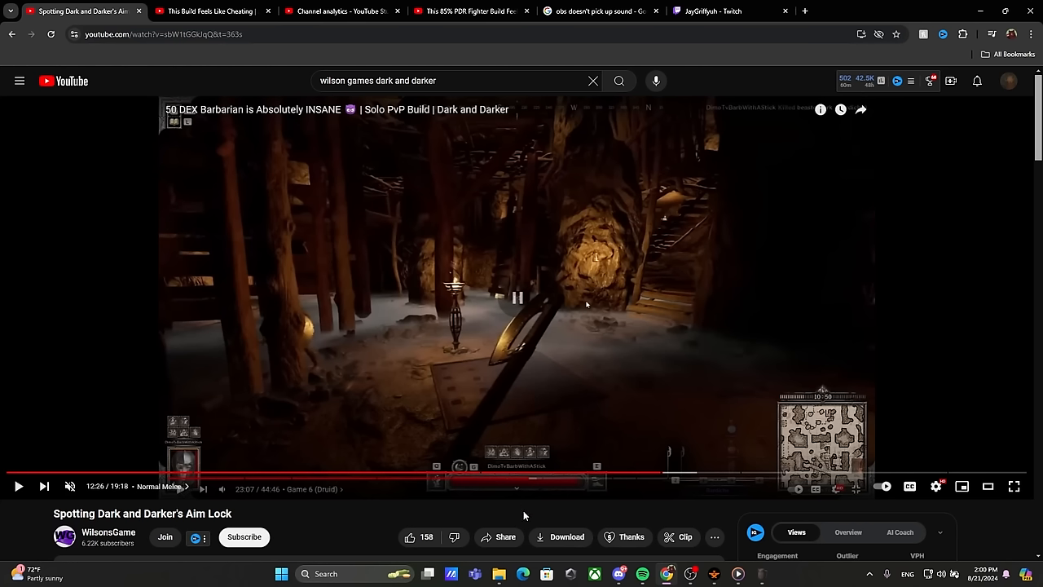
mouse_move(492, 528)
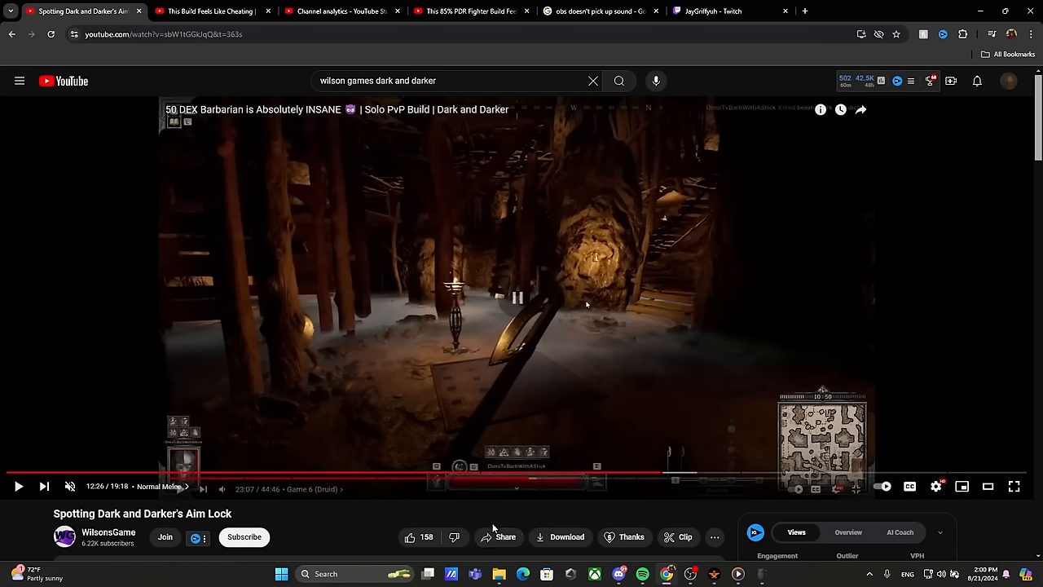
mouse_move(484, 515)
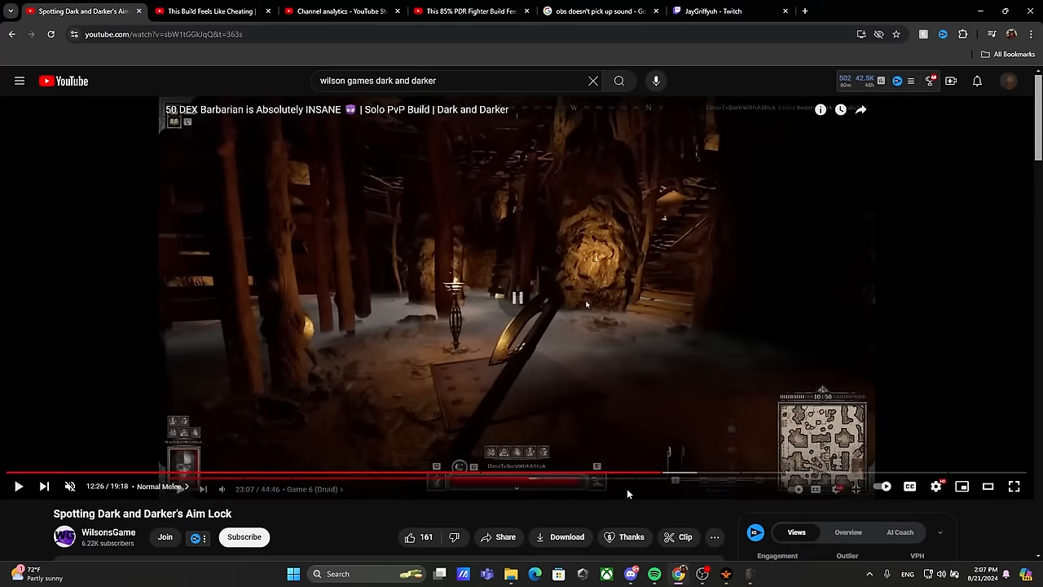
mouse_move(581, 495)
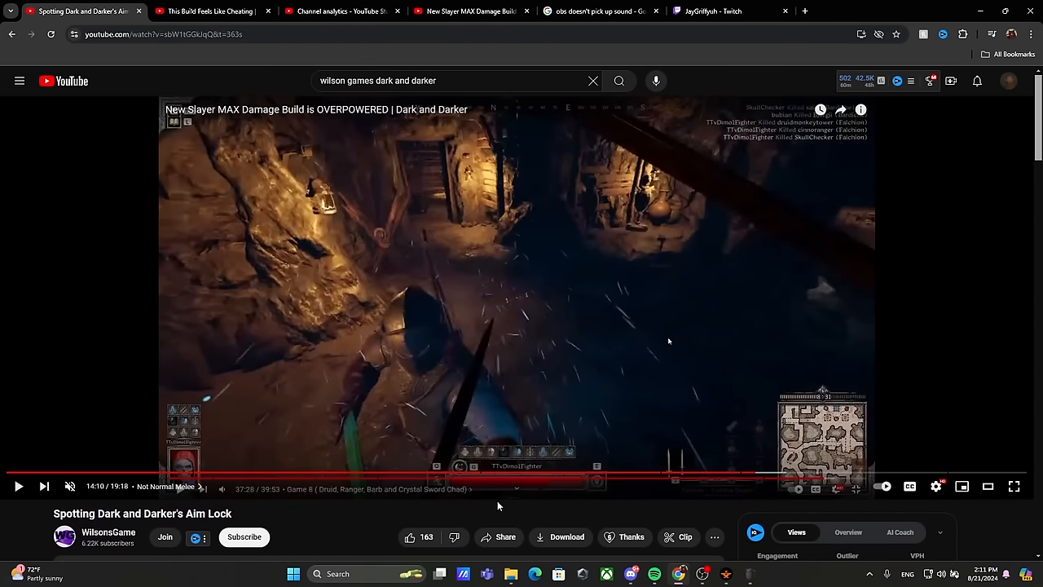
mouse_move(740, 474)
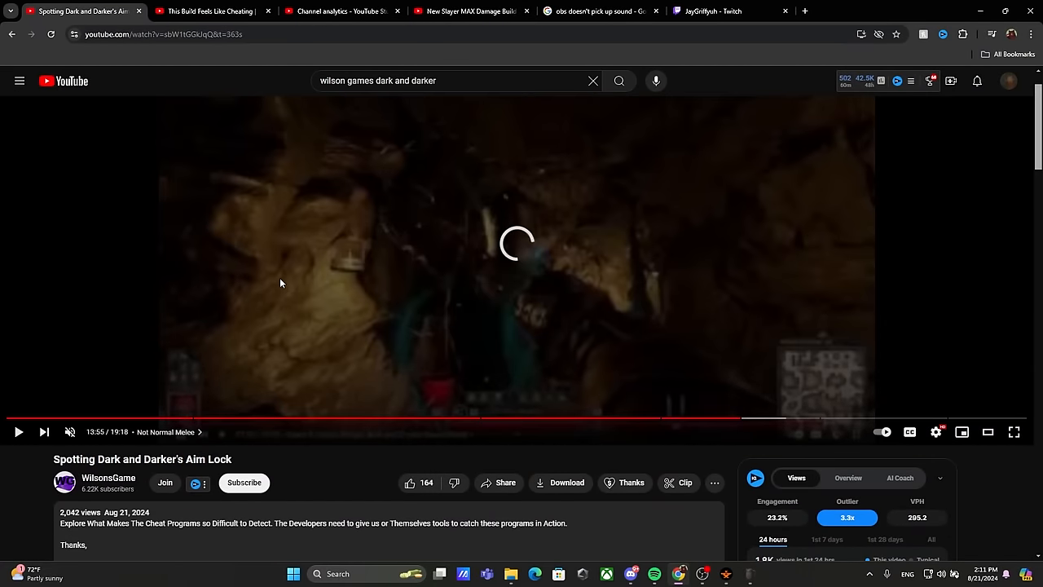
Switch to the 'New Slayer MAX Damage Build is OVERPOWERED' video tab for comparison.
click(208, 10)
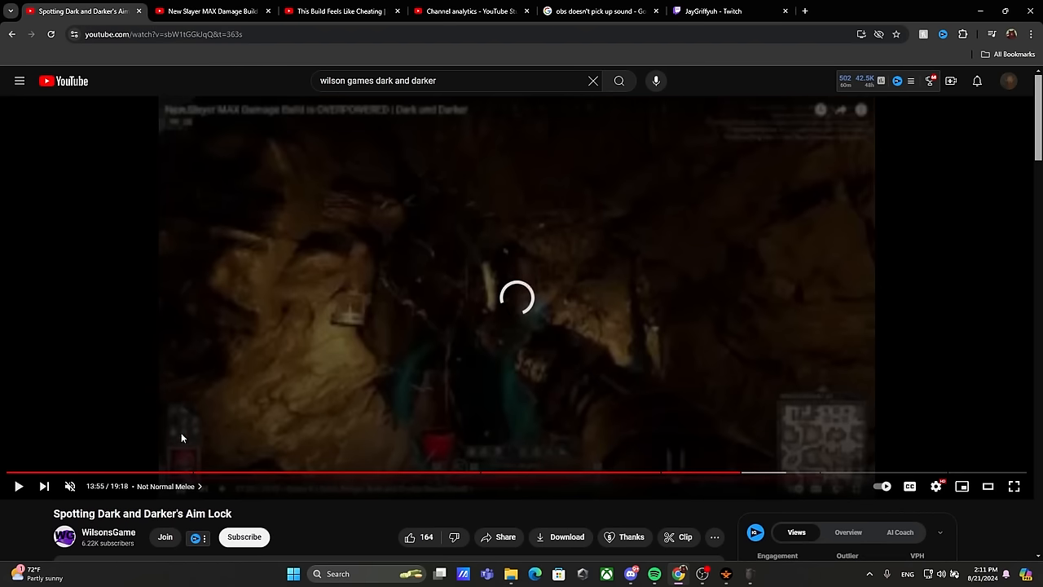
click(208, 10)
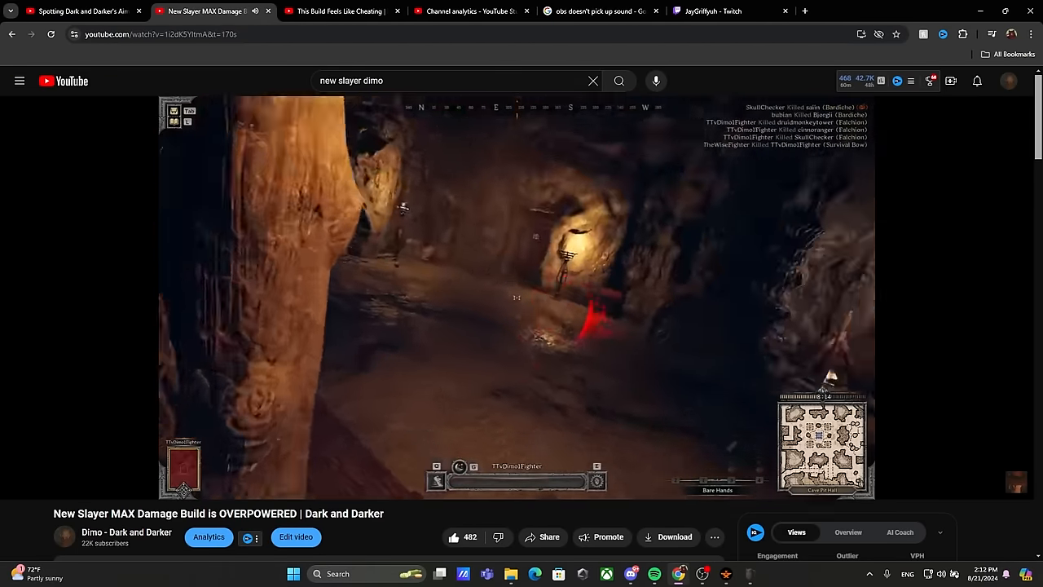
Return to the Aim Lock video and resume it into the Rat Problems chapter.
click(517, 298)
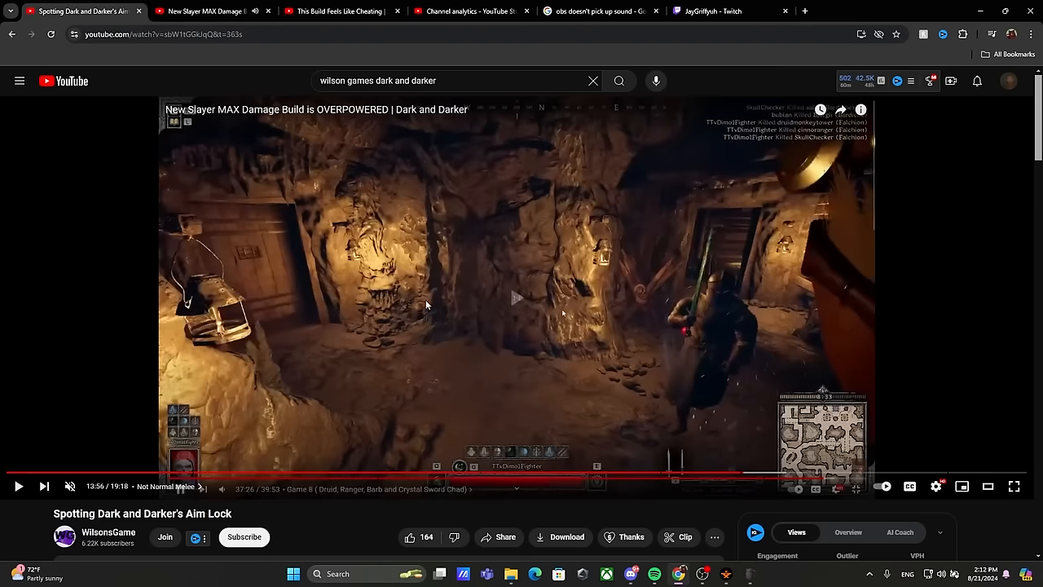
mouse_move(501, 310)
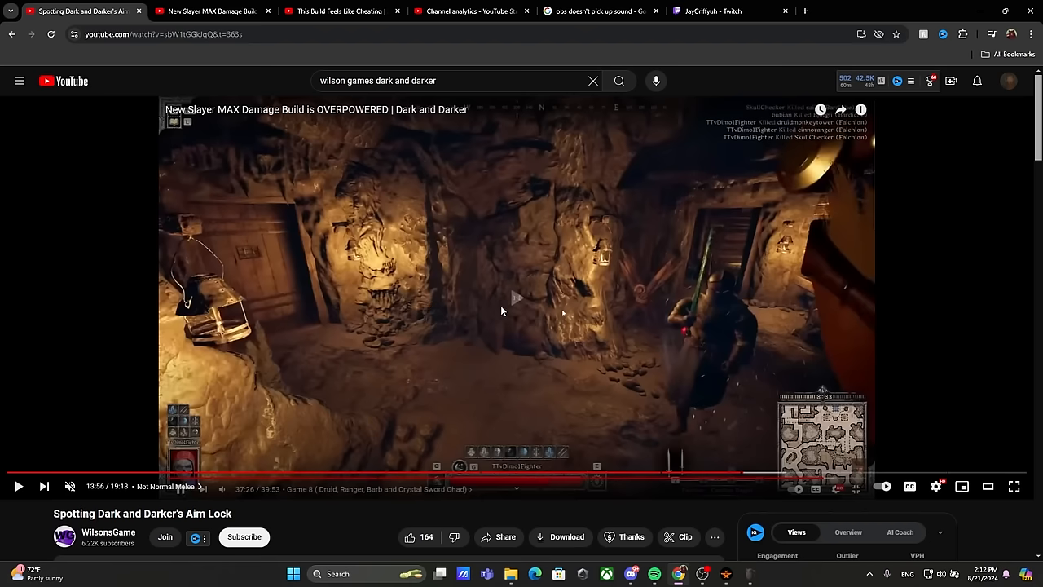
mouse_move(672, 326)
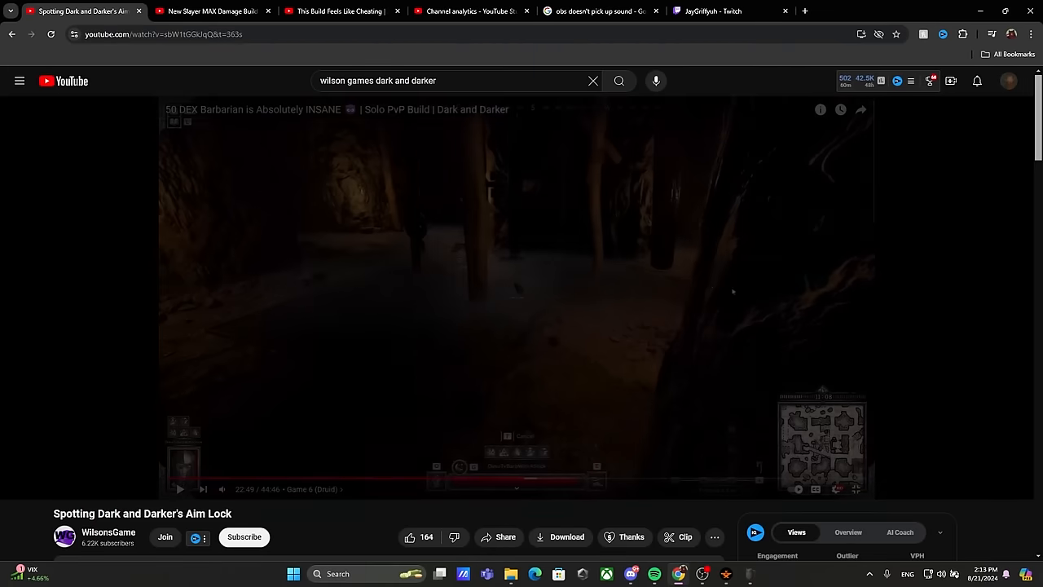
Pause the Rat Problems clip and scroll to the drafted timestamped comment requesting footage links.
click(178, 489)
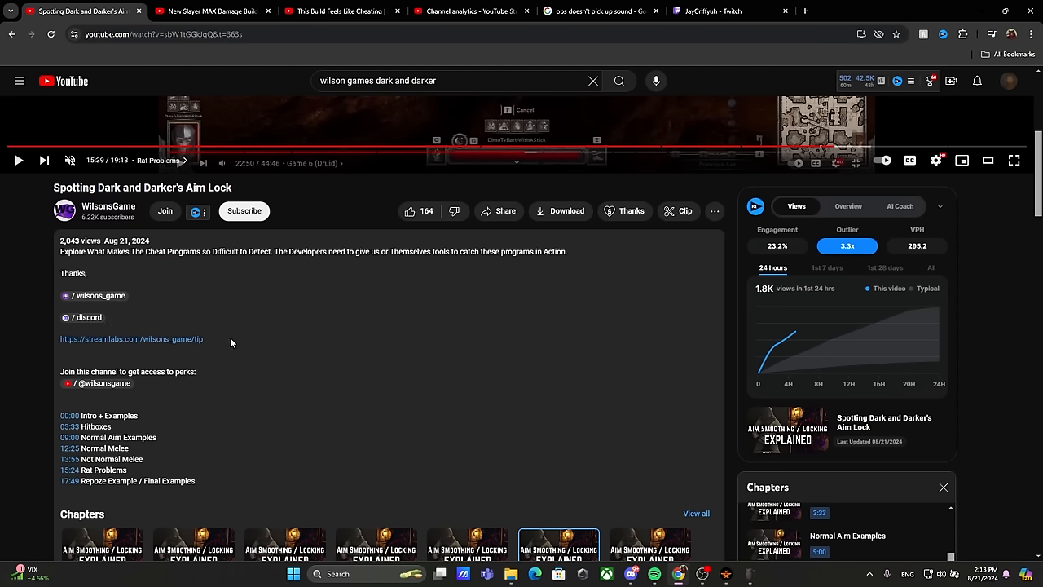
mouse_move(219, 365)
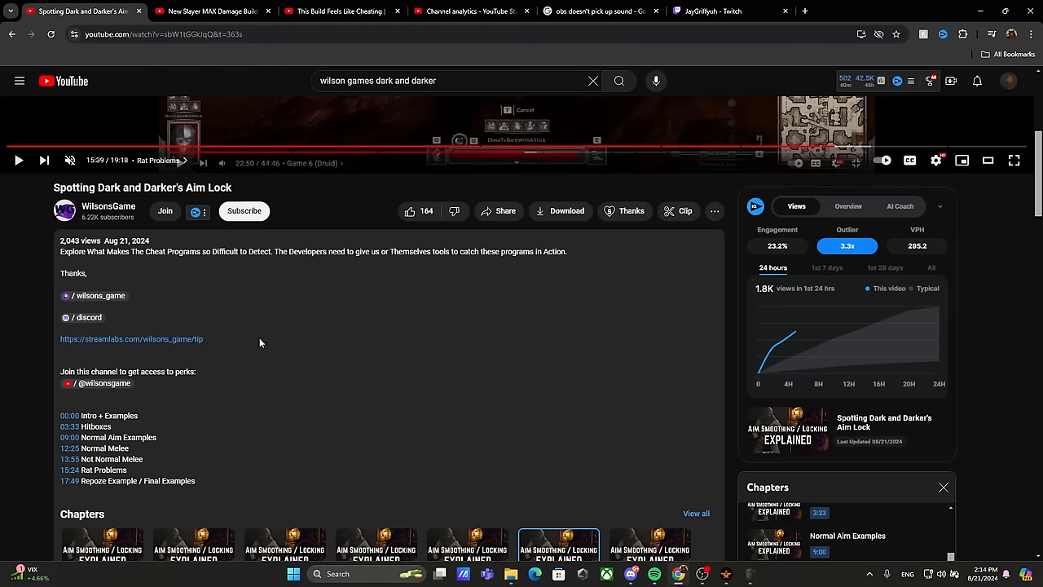
scroll(down, 3)
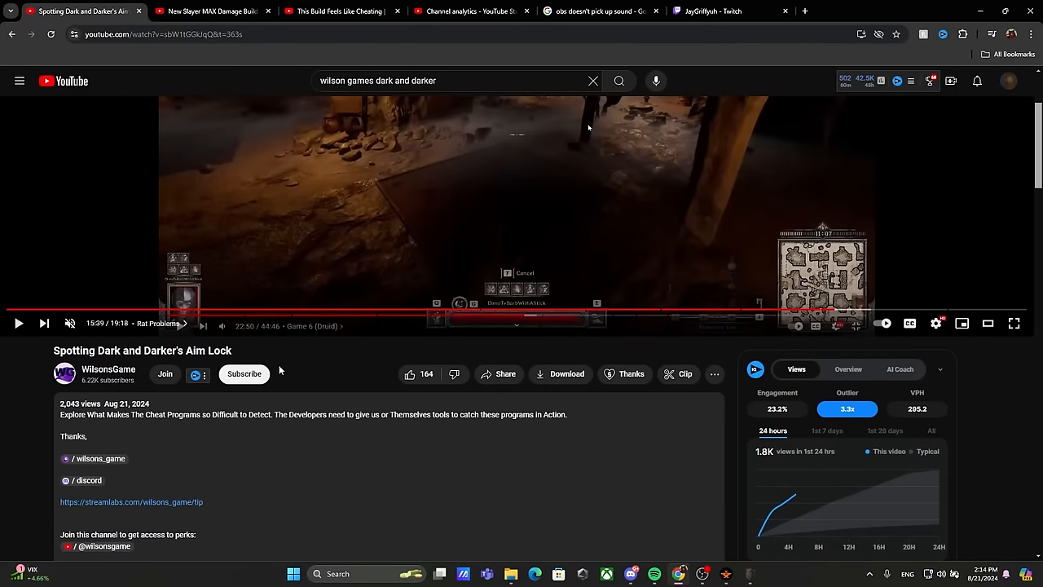
scroll(down, 3)
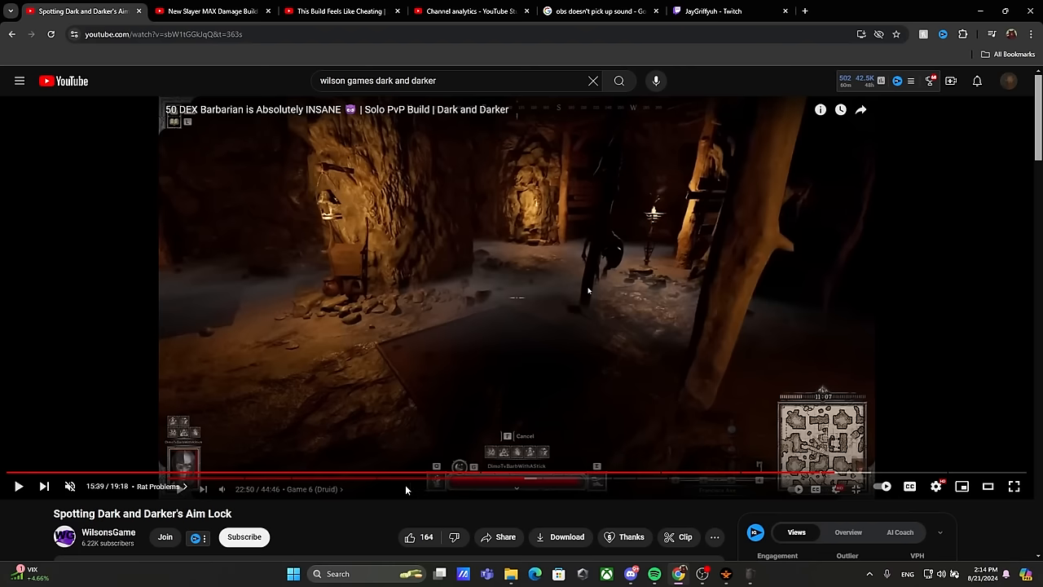
mouse_move(422, 486)
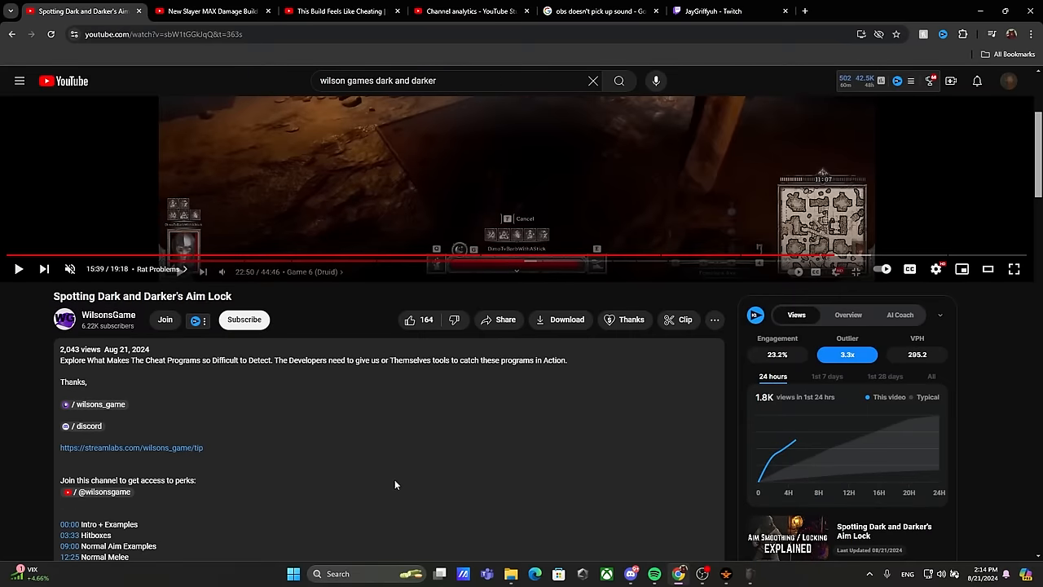
scroll(down, 3)
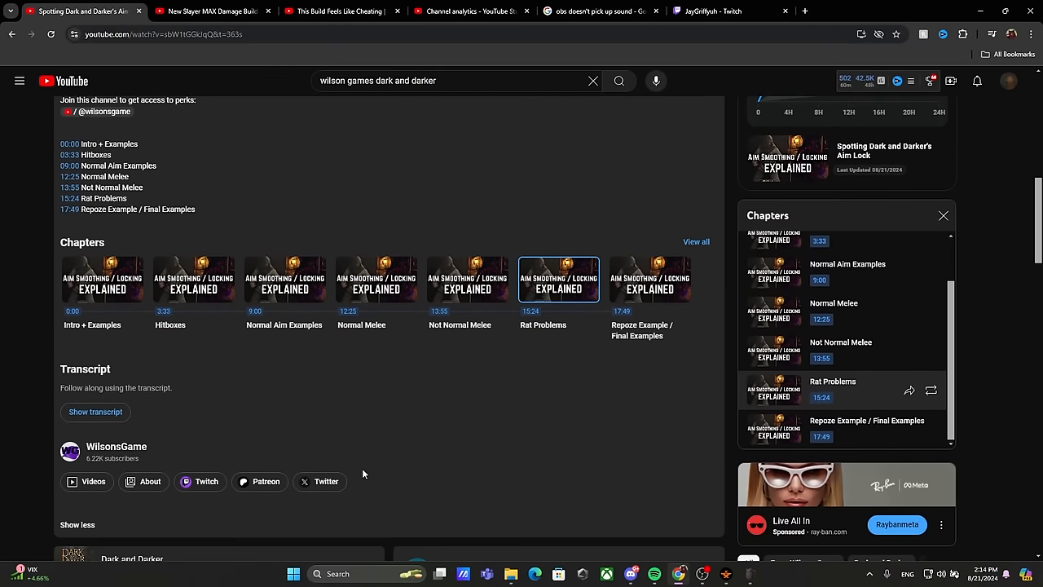
scroll(up, 3)
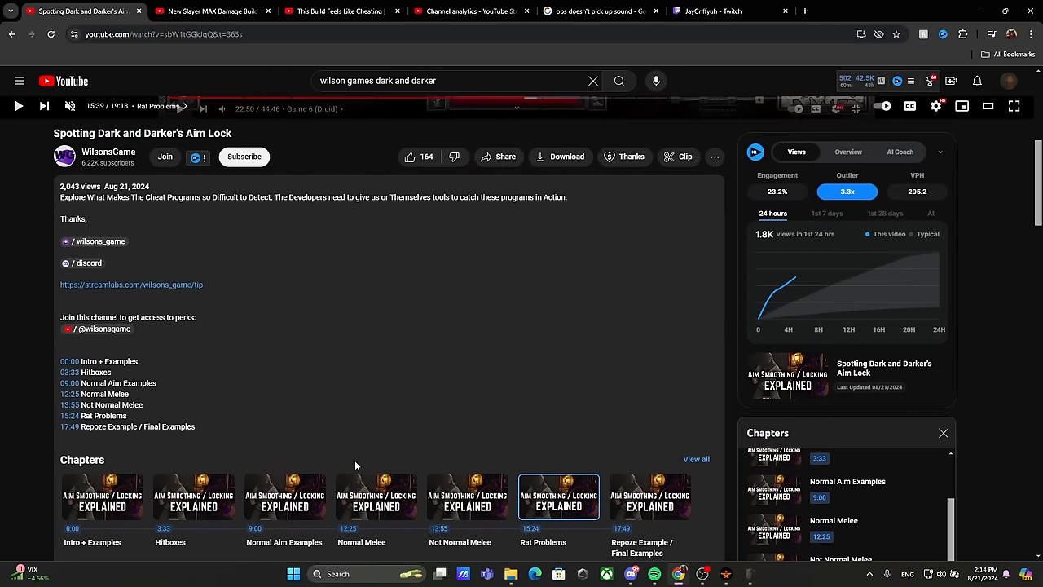
scroll(down, 3)
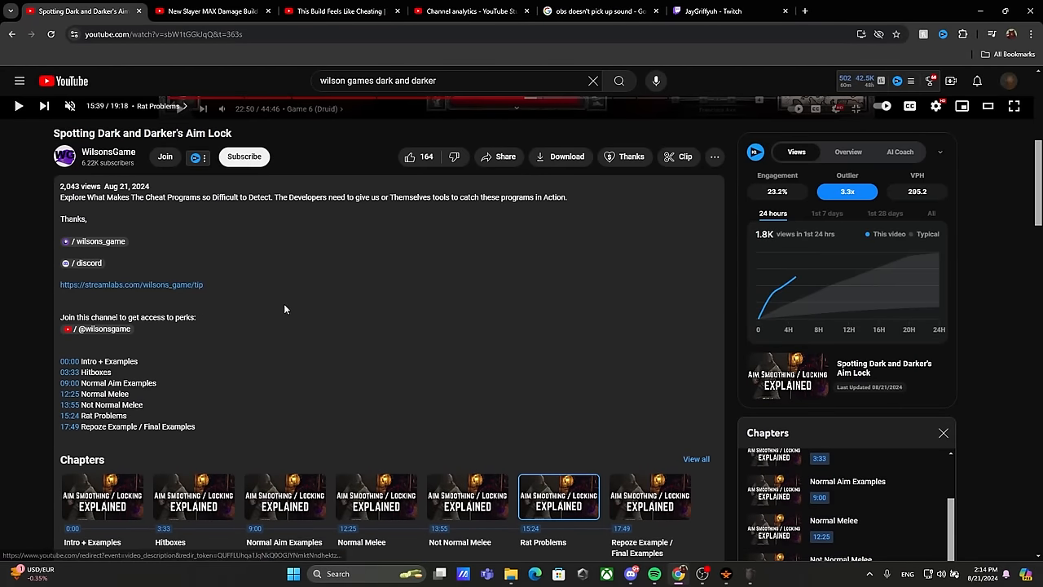
scroll(down, 3)
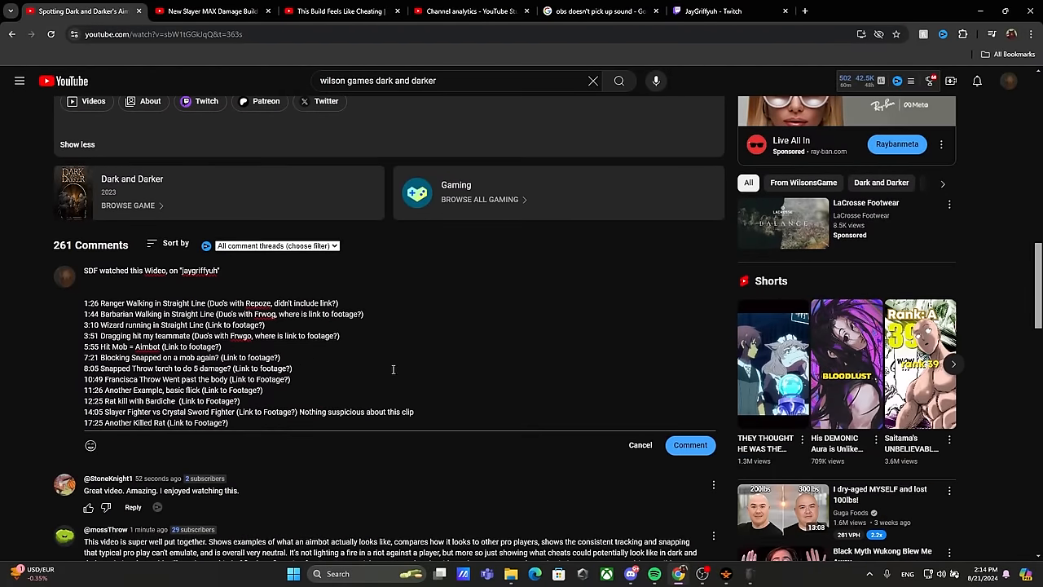